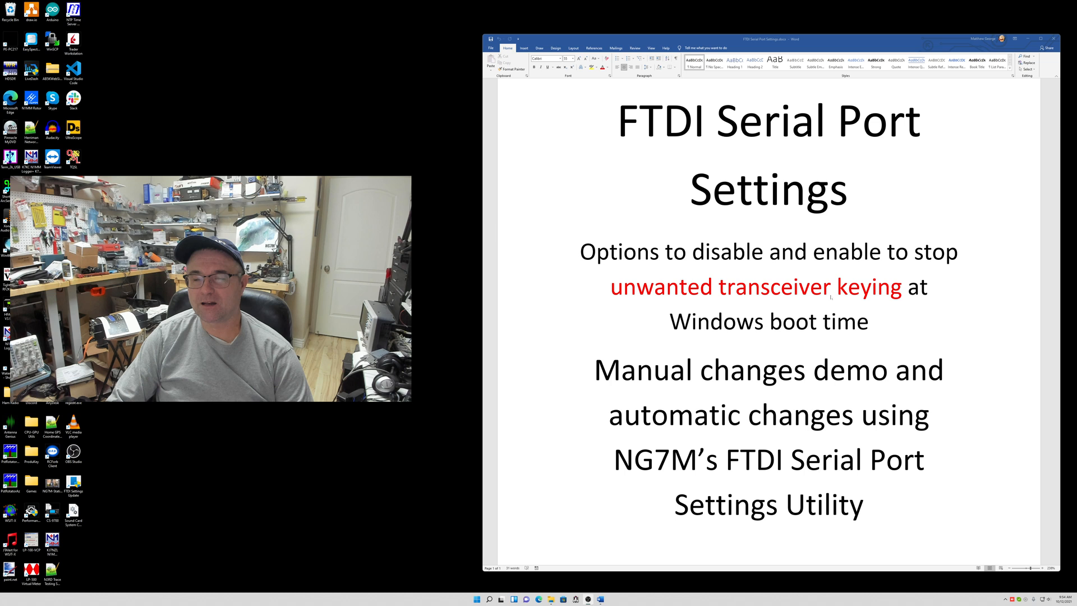
# Minimize the FTDI Serial Port Settings Word document to show the desktop
pyautogui.click(1027, 38)
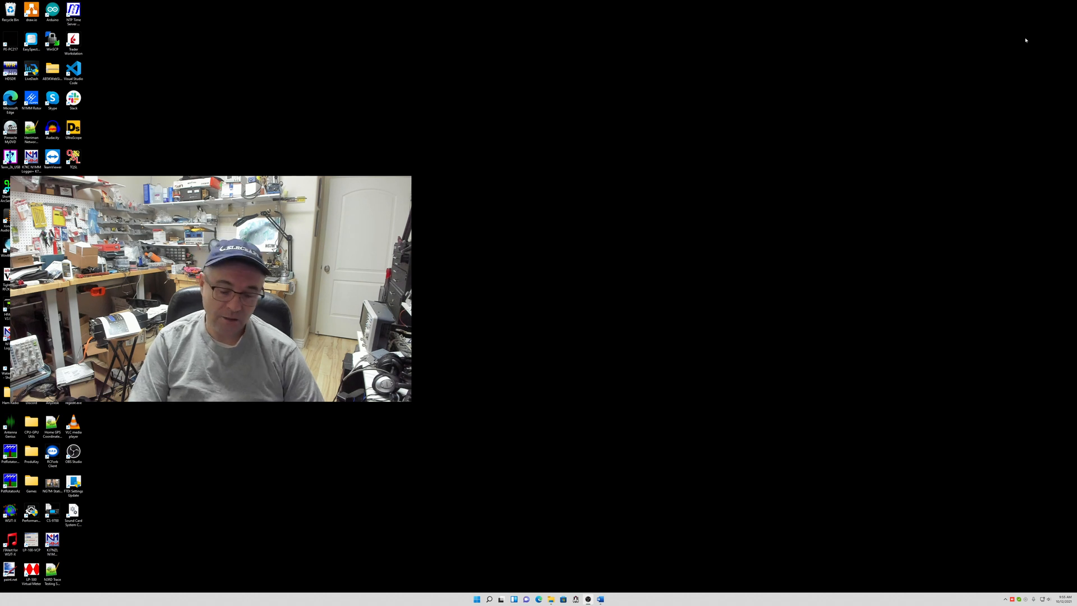
# Launch Device Manager from Start and expand Ports (COM & LPT), noting CP210x COM15 and CH340 COM12/COM13
pyautogui.rightClick(476, 599)
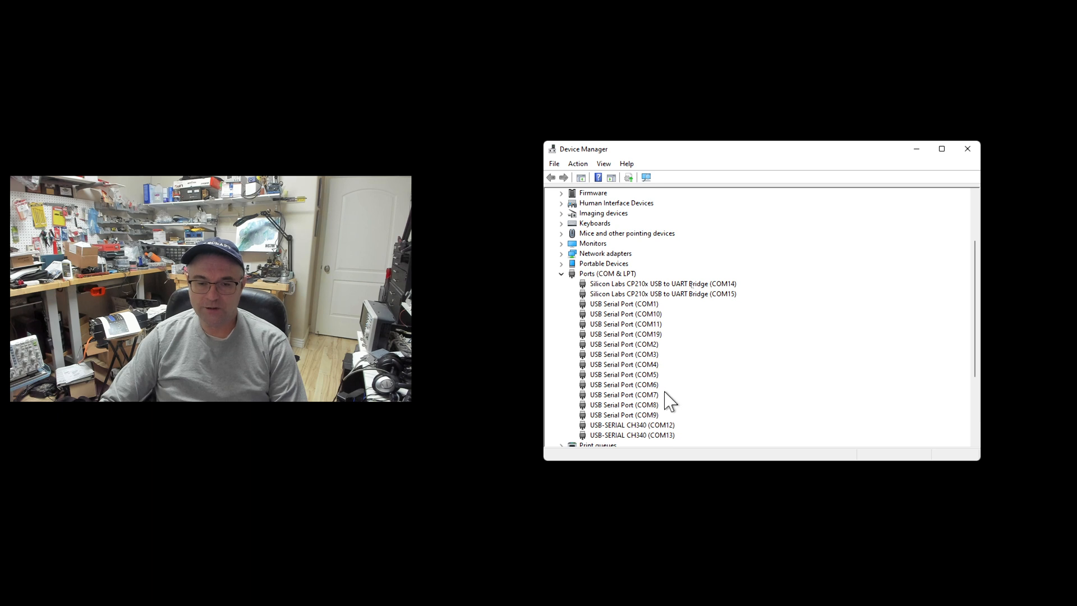
pyautogui.click(662, 293)
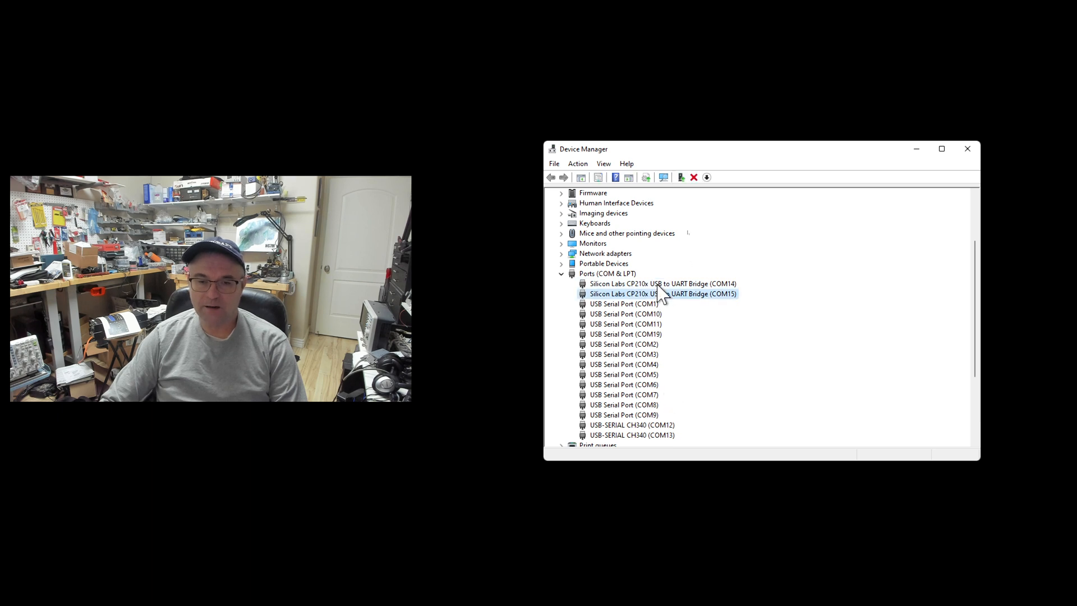
pyautogui.click(631, 424)
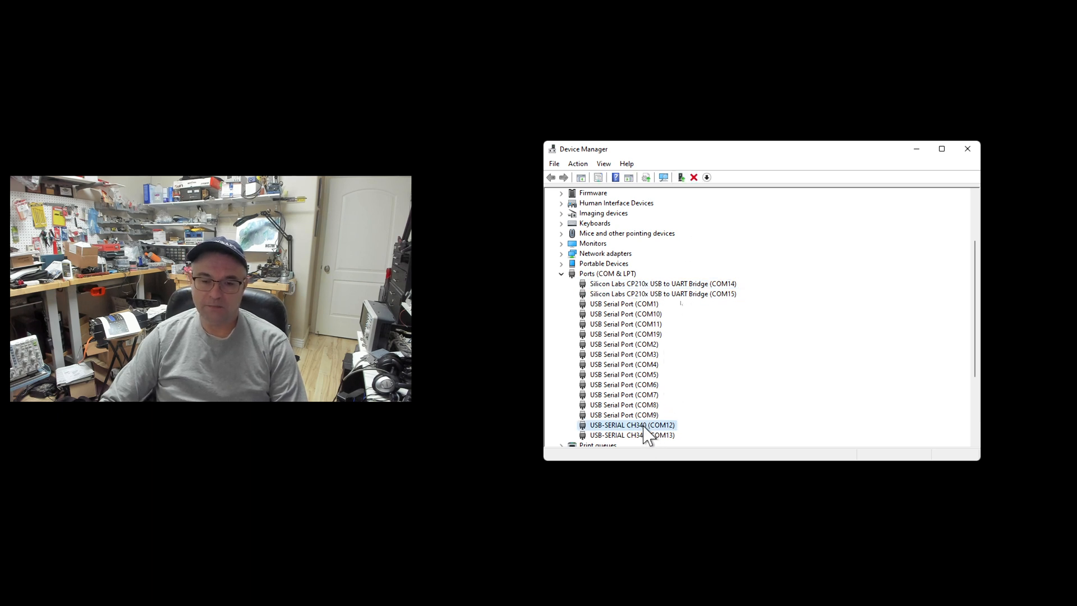
pyautogui.click(630, 435)
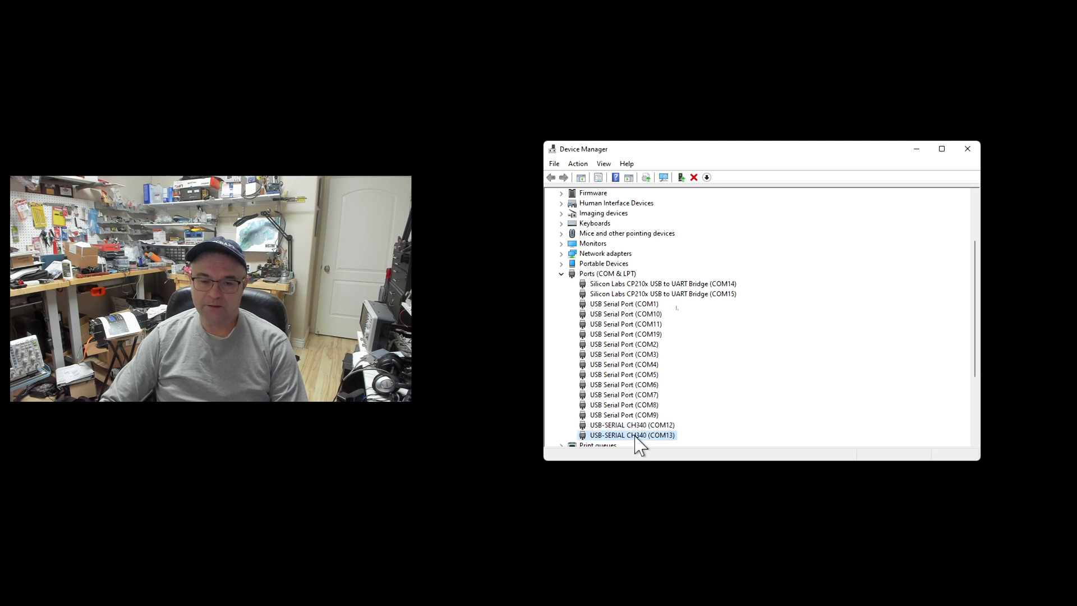
pyautogui.click(630, 424)
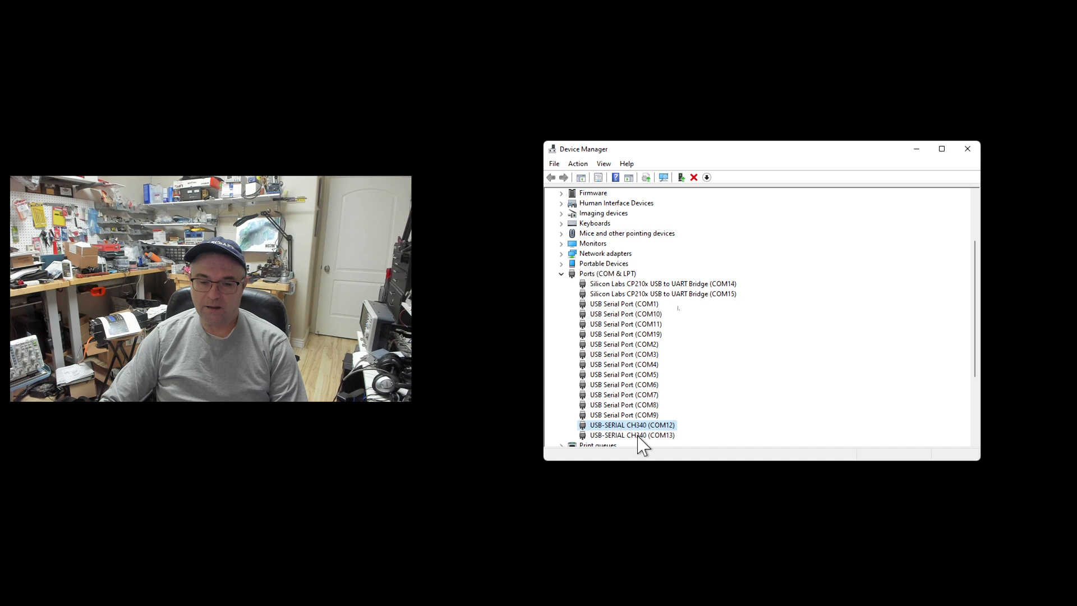
# Identify the FTDI USB Serial Ports on COM1, COM9 and COM19 in the list
pyautogui.click(630, 436)
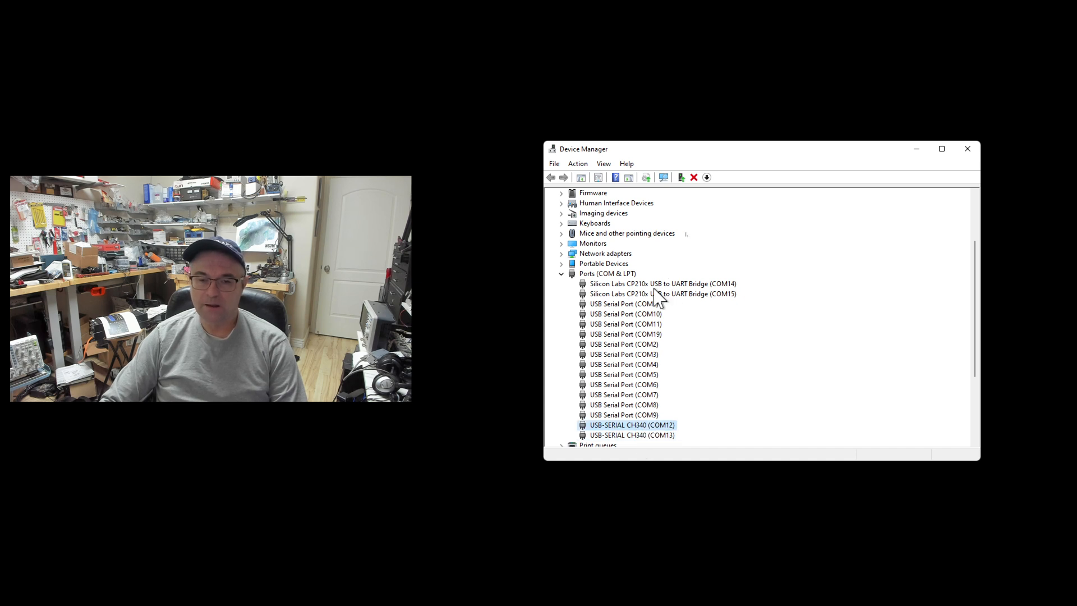
pyautogui.moveTo(650, 447)
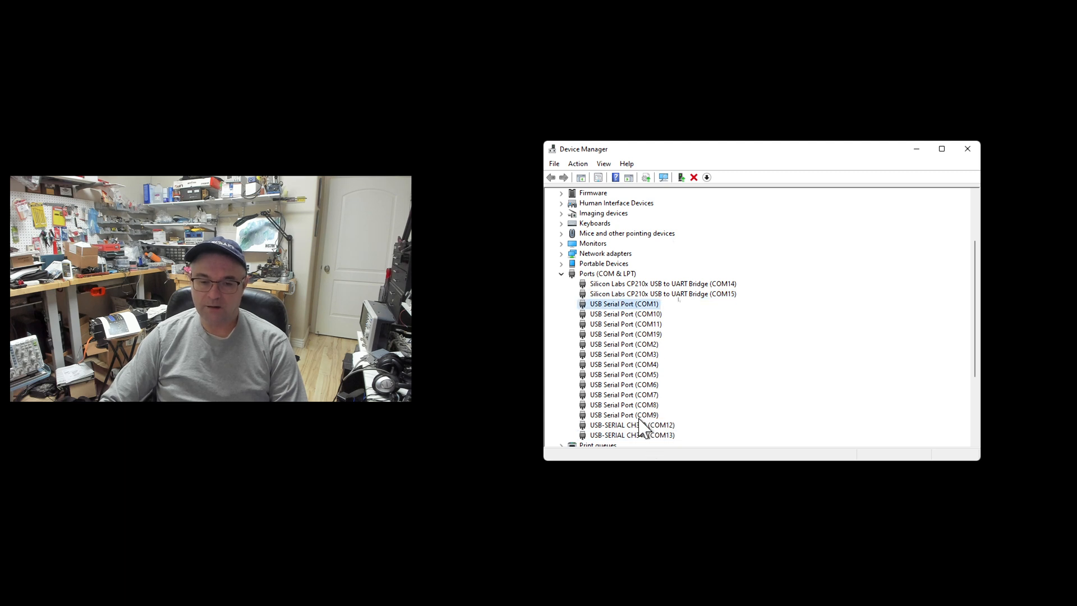
pyautogui.moveTo(642, 312)
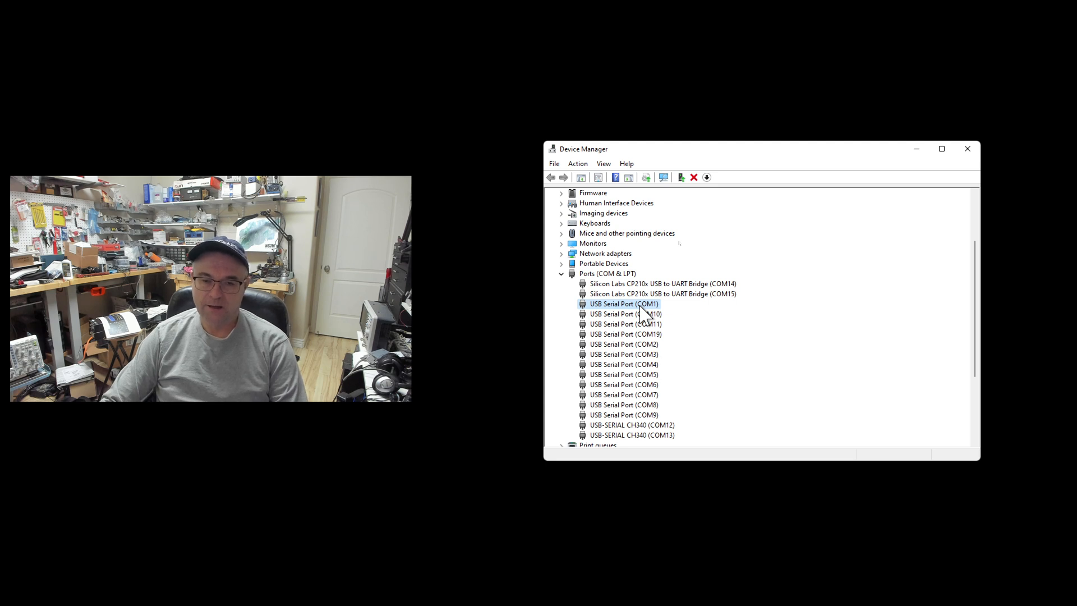
pyautogui.moveTo(686, 422)
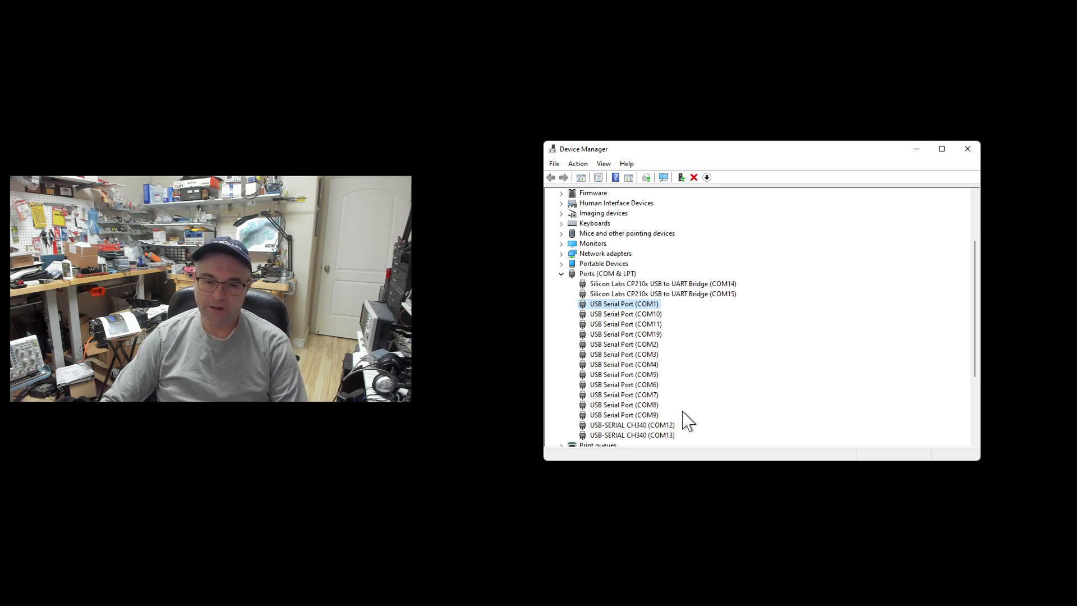
pyautogui.click(622, 414)
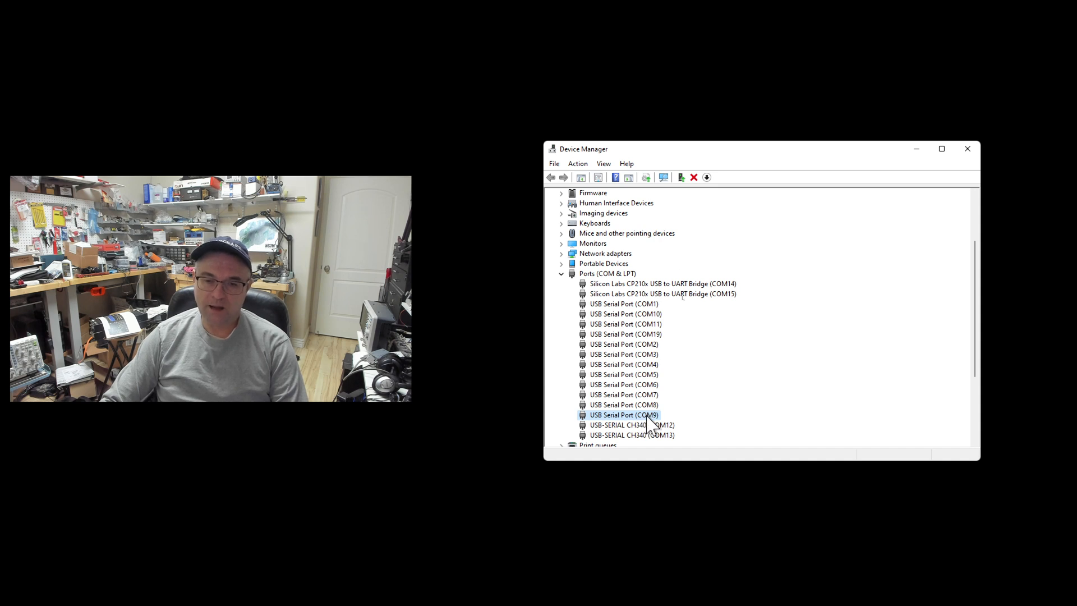
pyautogui.click(624, 334)
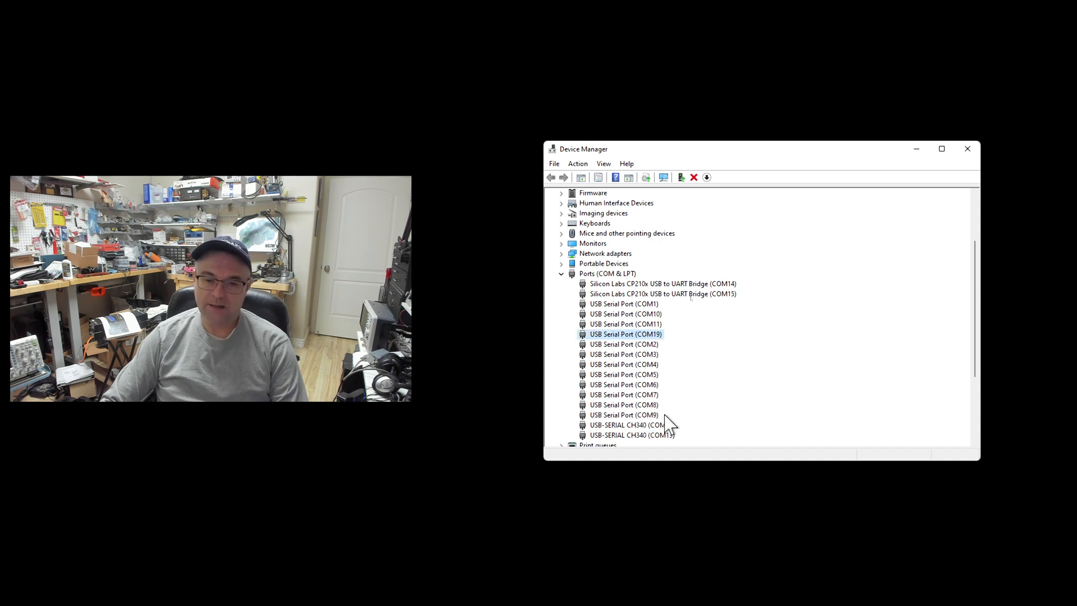
pyautogui.moveTo(635, 424)
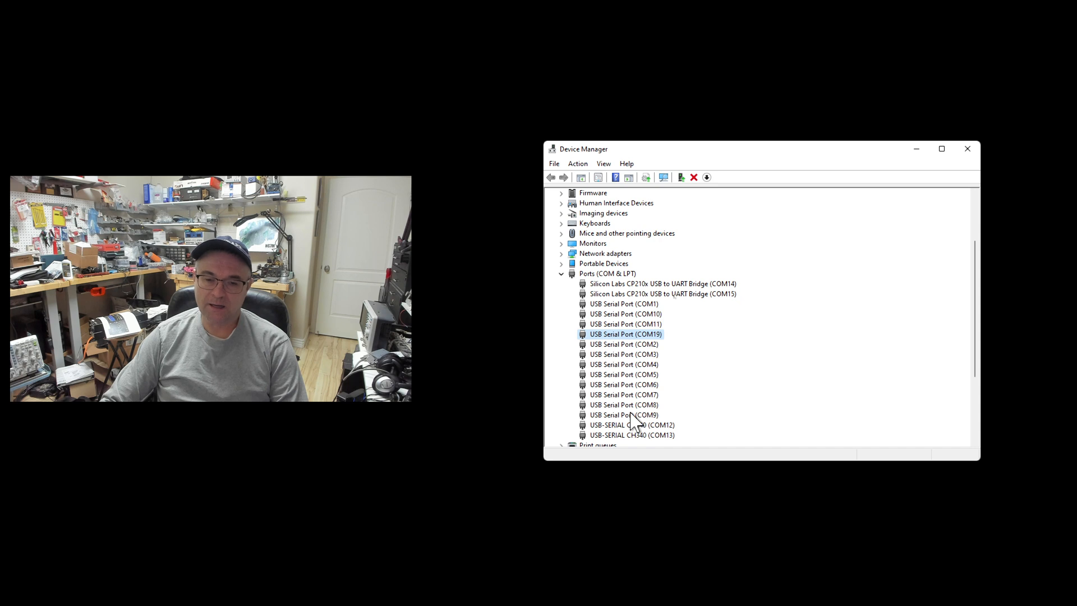
# Review COM9 and COM19 Advanced settings: Serial Enumerator on, Disable Modem Ctrl At Startup off; cancel without changes
pyautogui.doubleClick(624, 415)
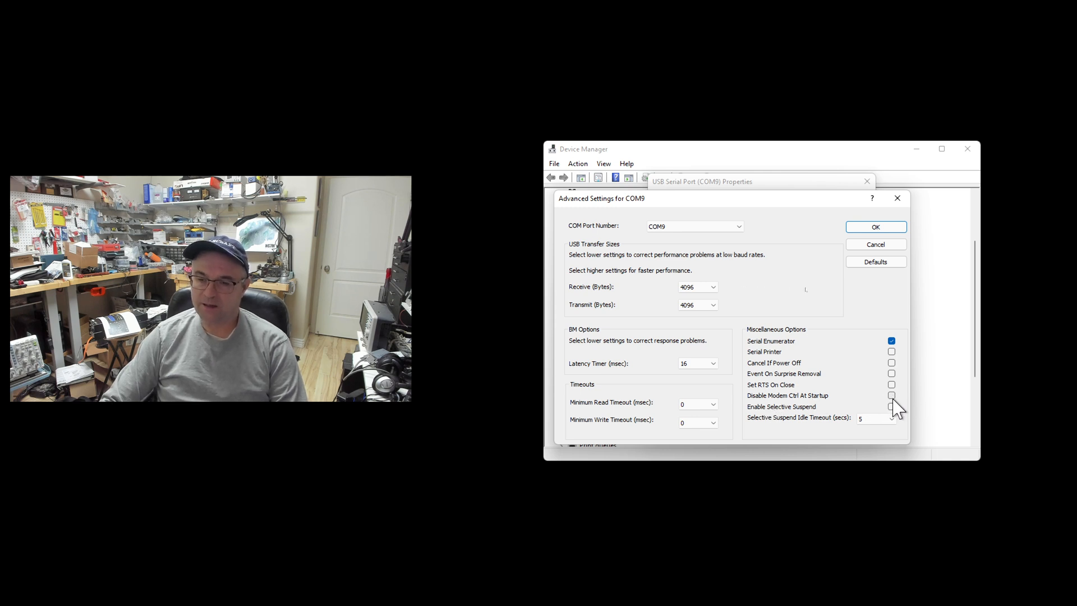
pyautogui.click(874, 226)
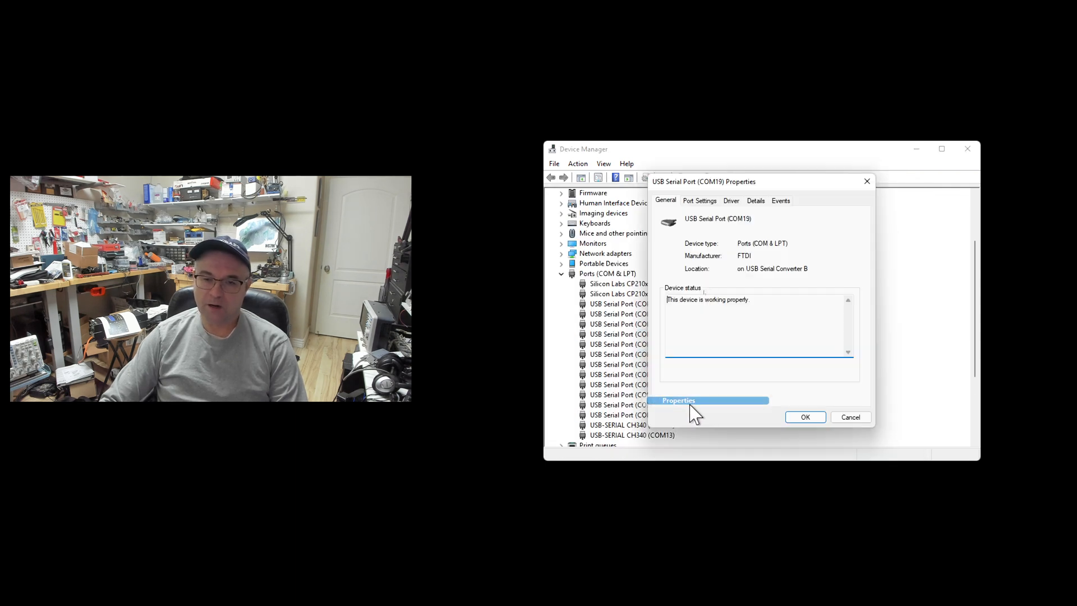
pyautogui.click(699, 199)
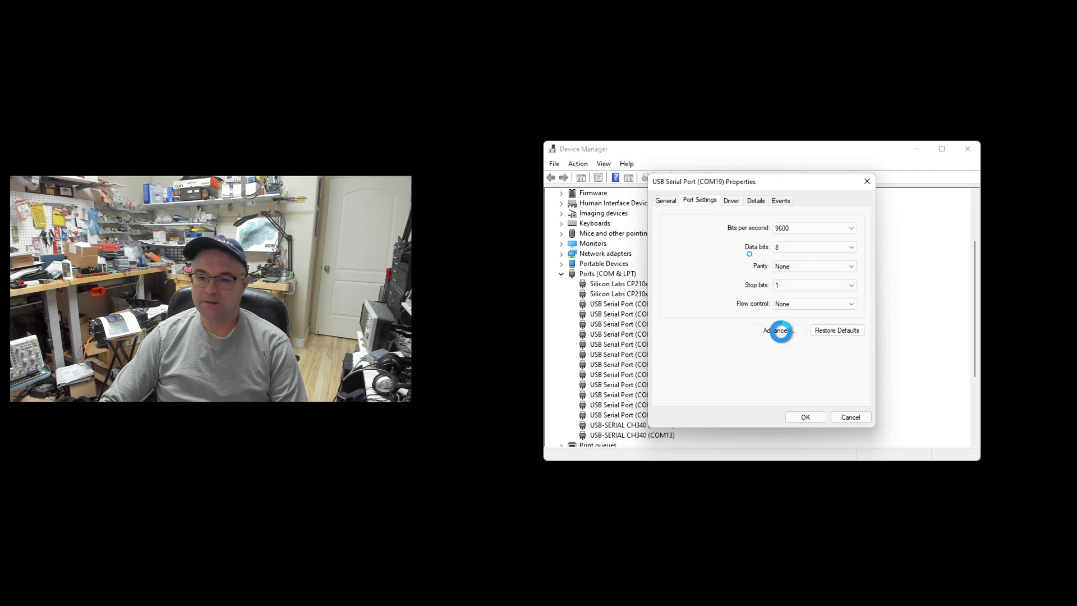
pyautogui.click(777, 330)
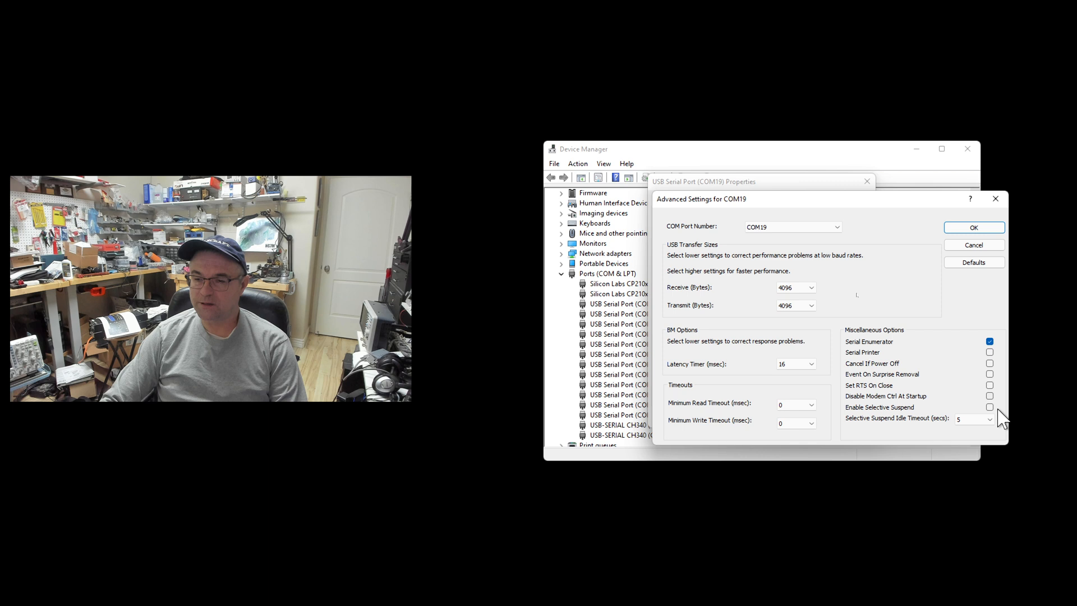
pyautogui.click(973, 244)
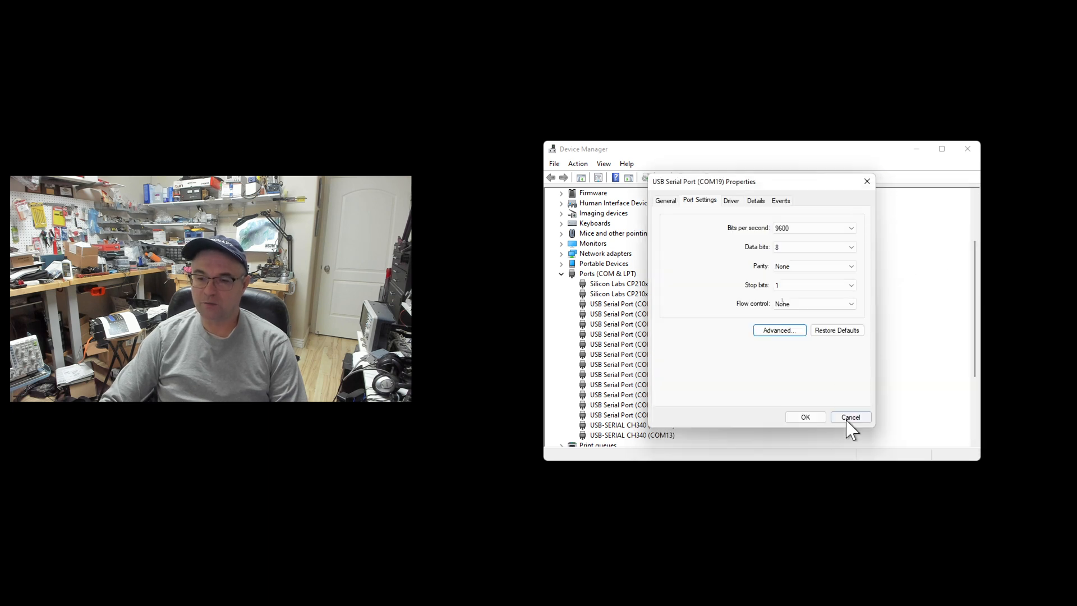
# Check COM2 Advanced settings show Serial Enumerator off, Disable Modem Ctrl At Startup on; close dialogs
pyautogui.click(849, 417)
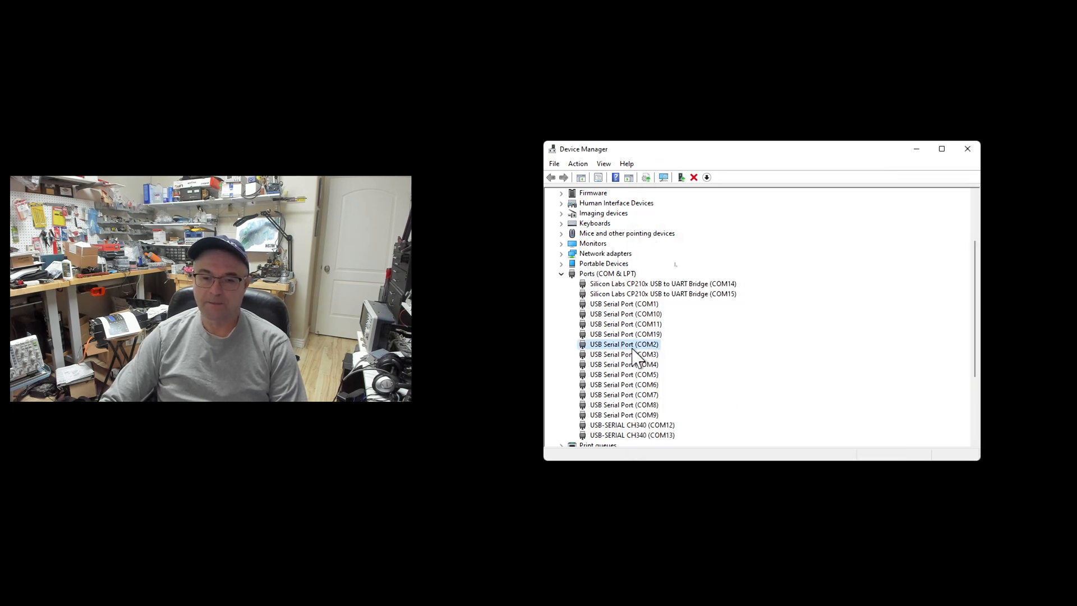
pyautogui.doubleClick(623, 344)
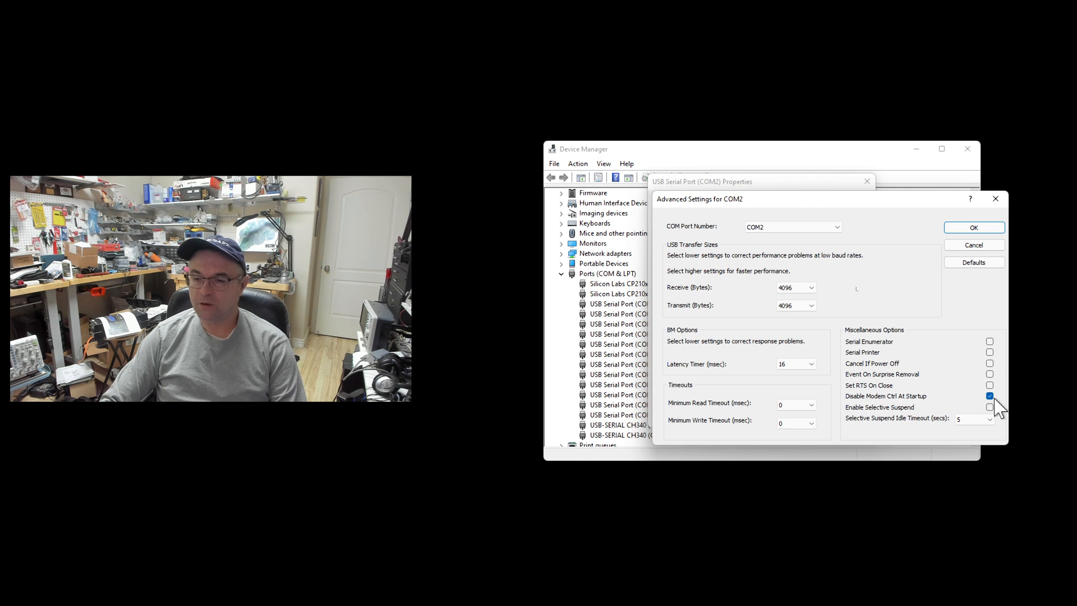
pyautogui.moveTo(931, 368)
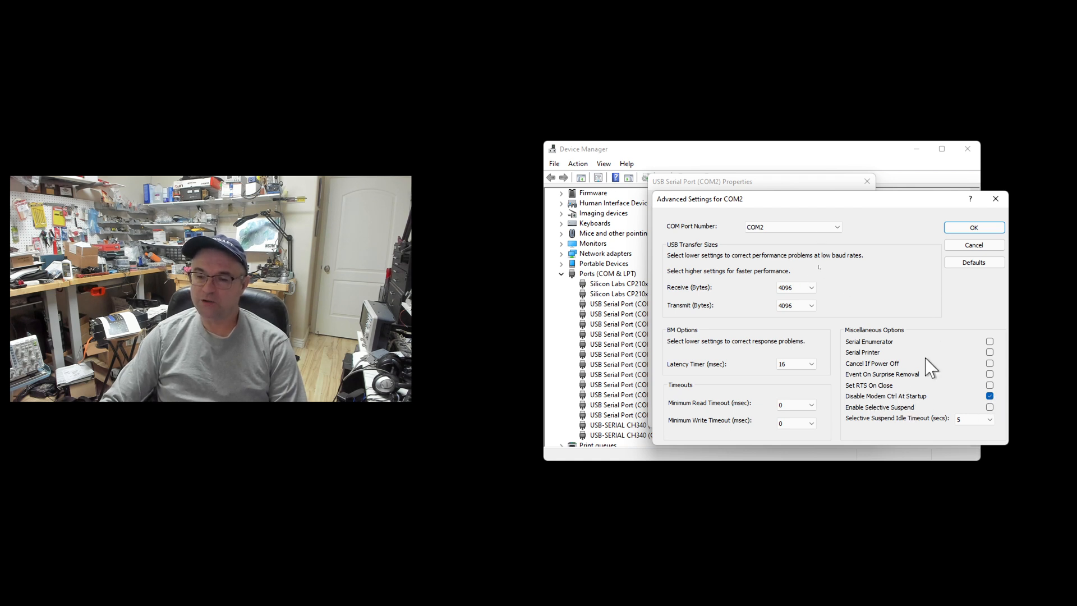
pyautogui.click(974, 227)
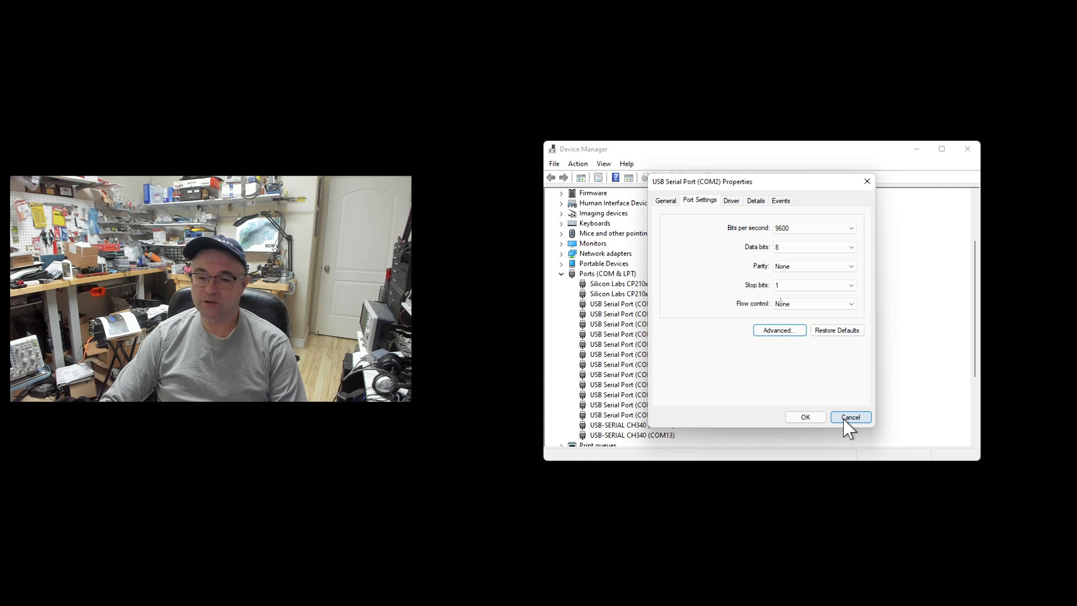
pyautogui.click(850, 418)
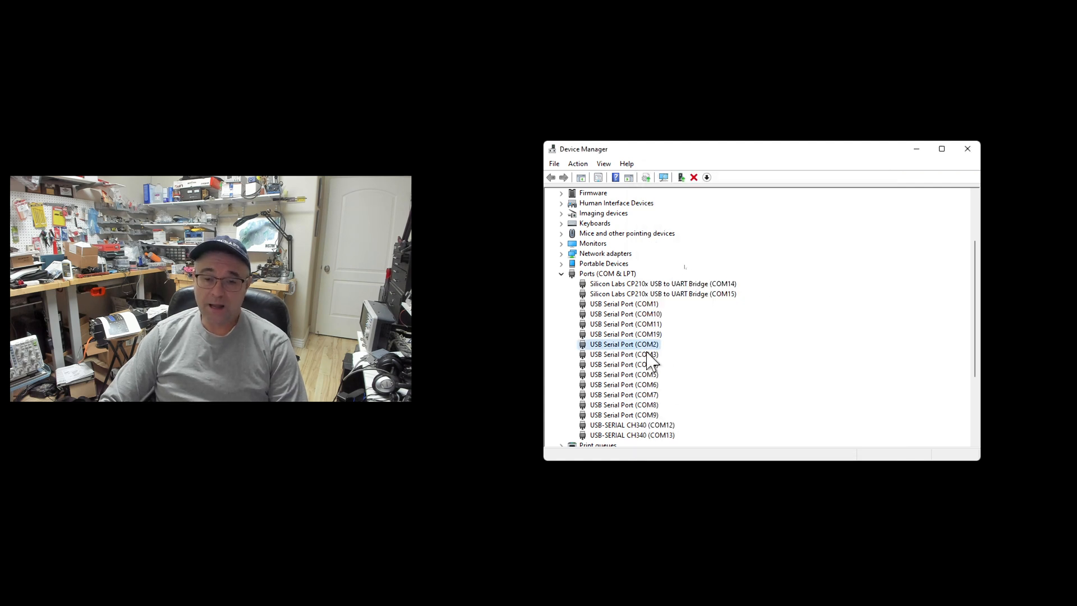
pyautogui.click(624, 415)
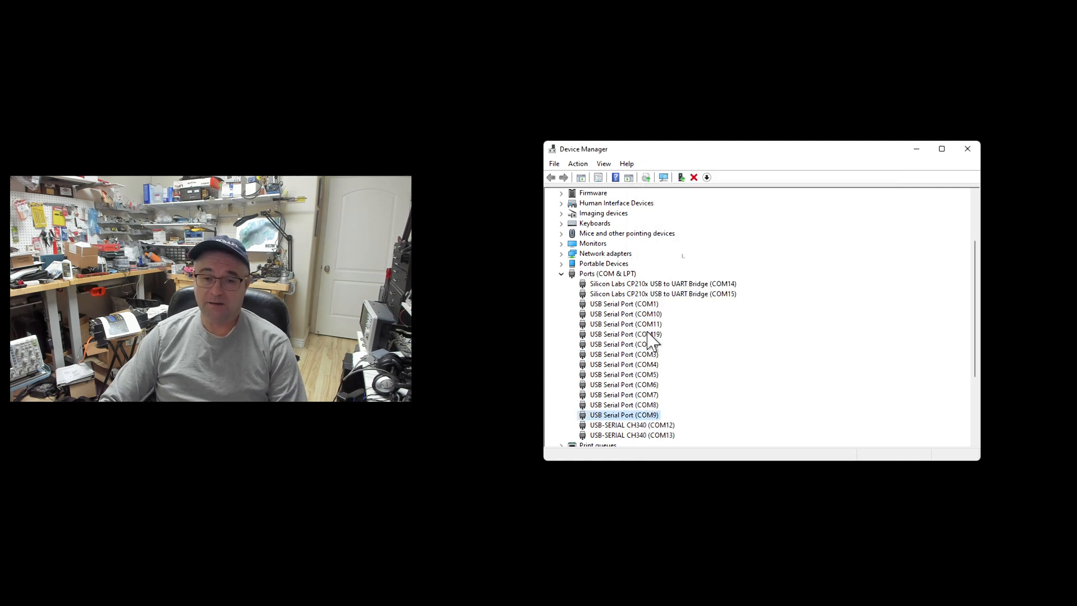
pyautogui.click(625, 334)
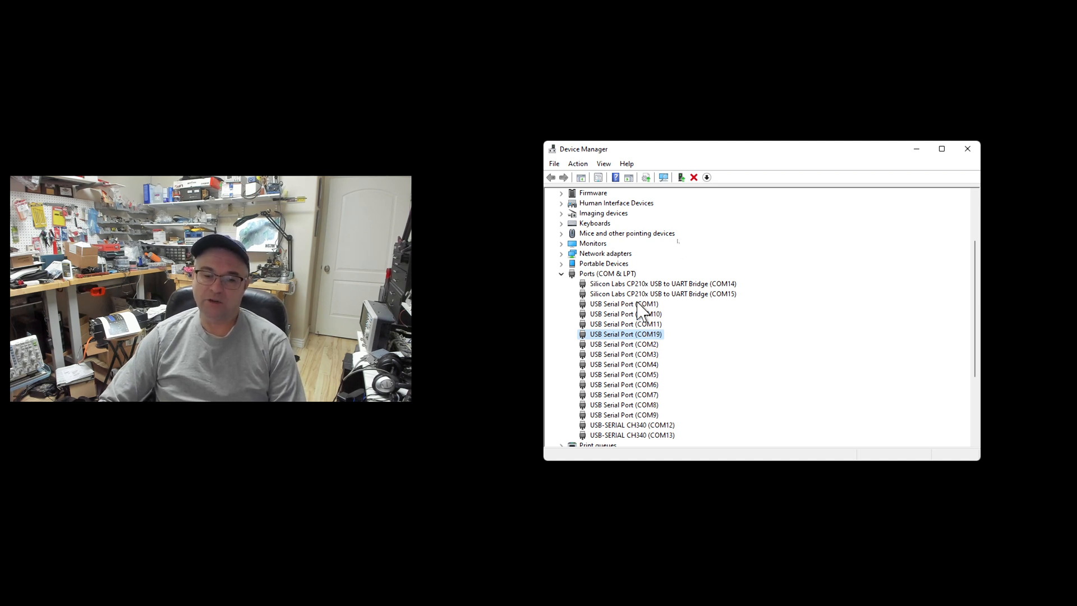
pyautogui.moveTo(638, 431)
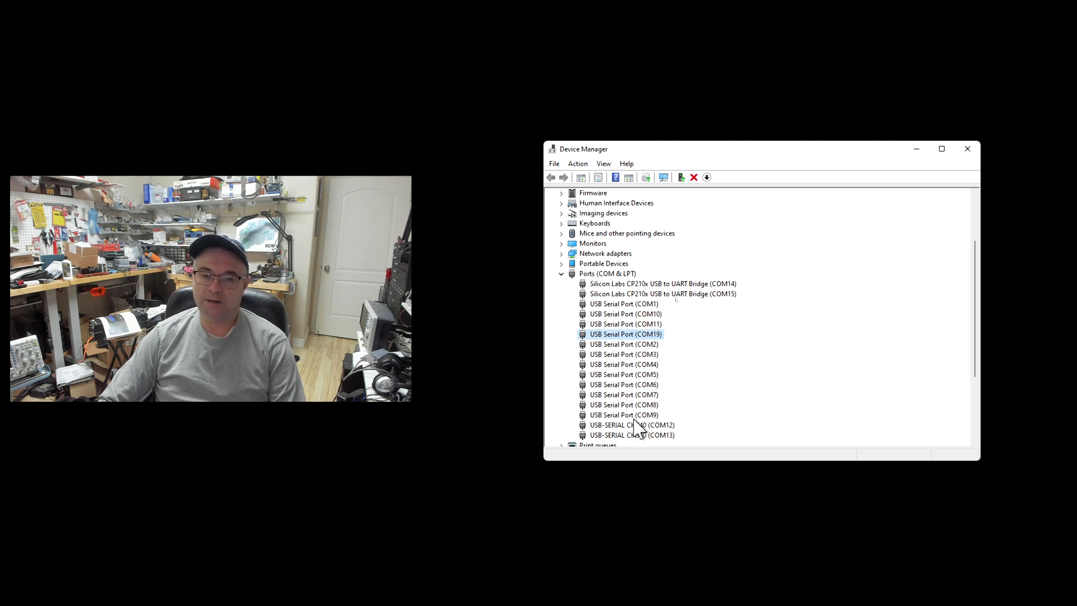
pyautogui.click(967, 148)
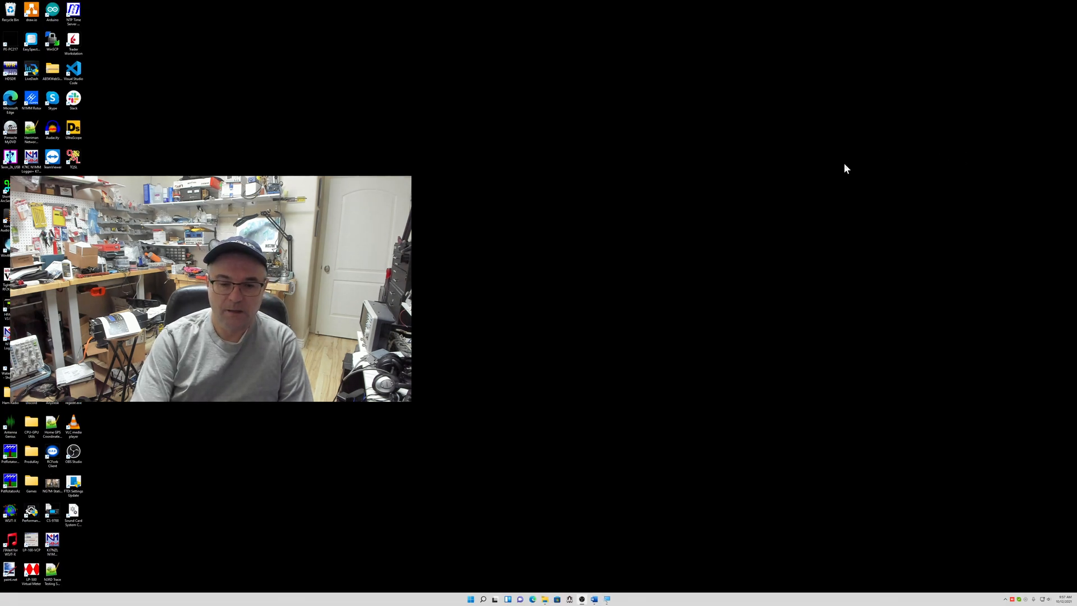
pyautogui.moveTo(737, 214)
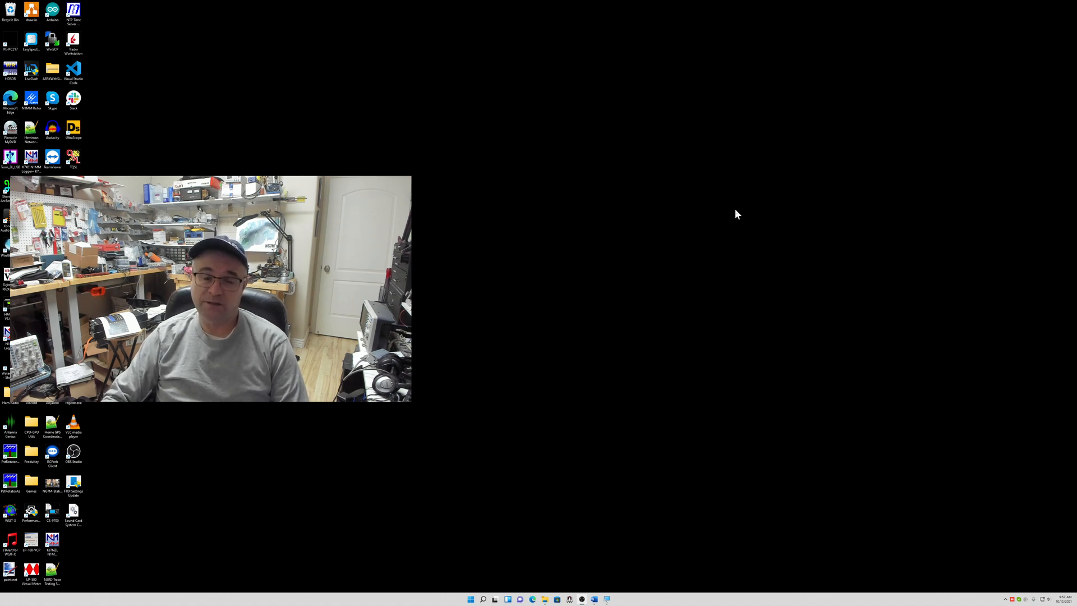
pyautogui.moveTo(280, 441)
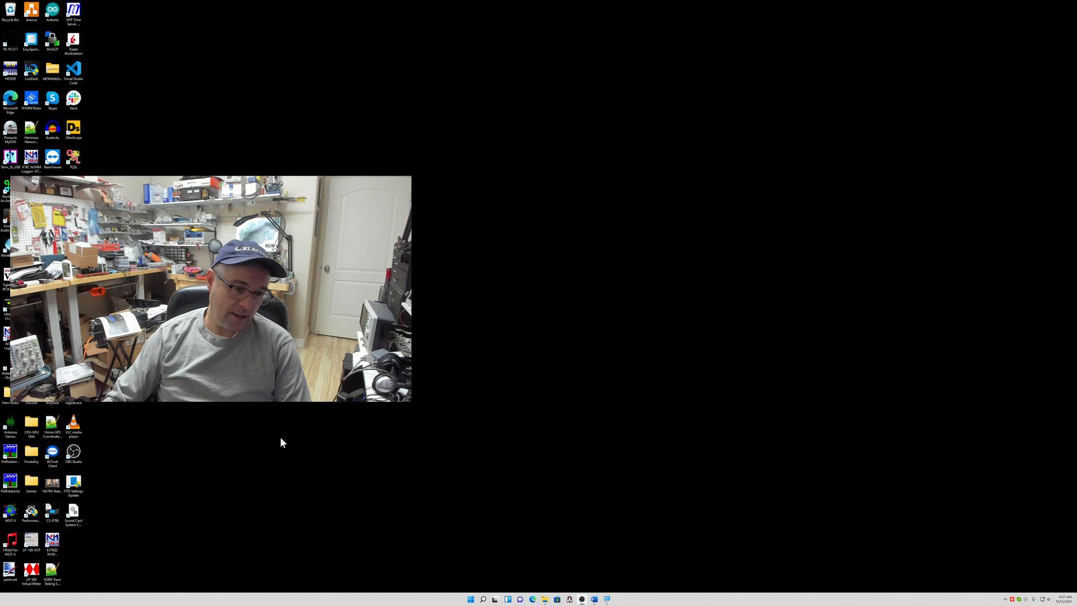
pyautogui.moveTo(405, 417)
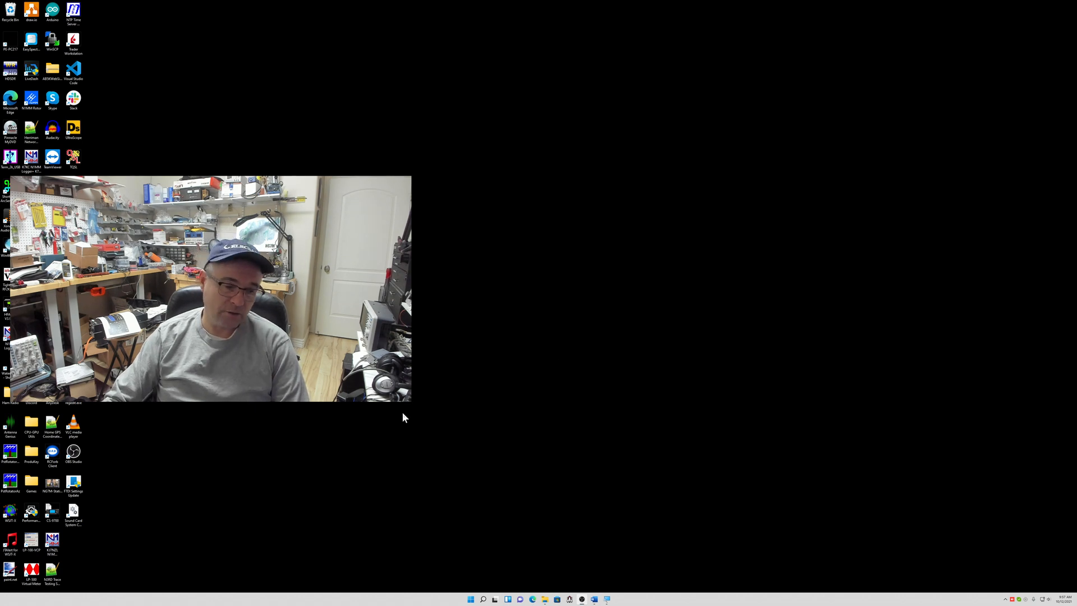
pyautogui.moveTo(524, 405)
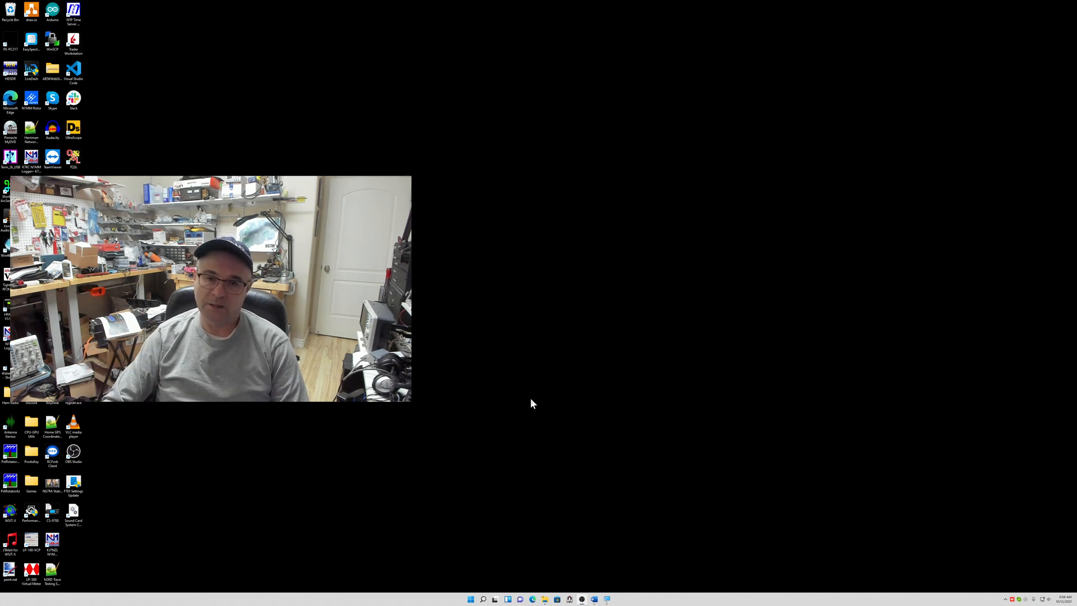
pyautogui.moveTo(535, 415)
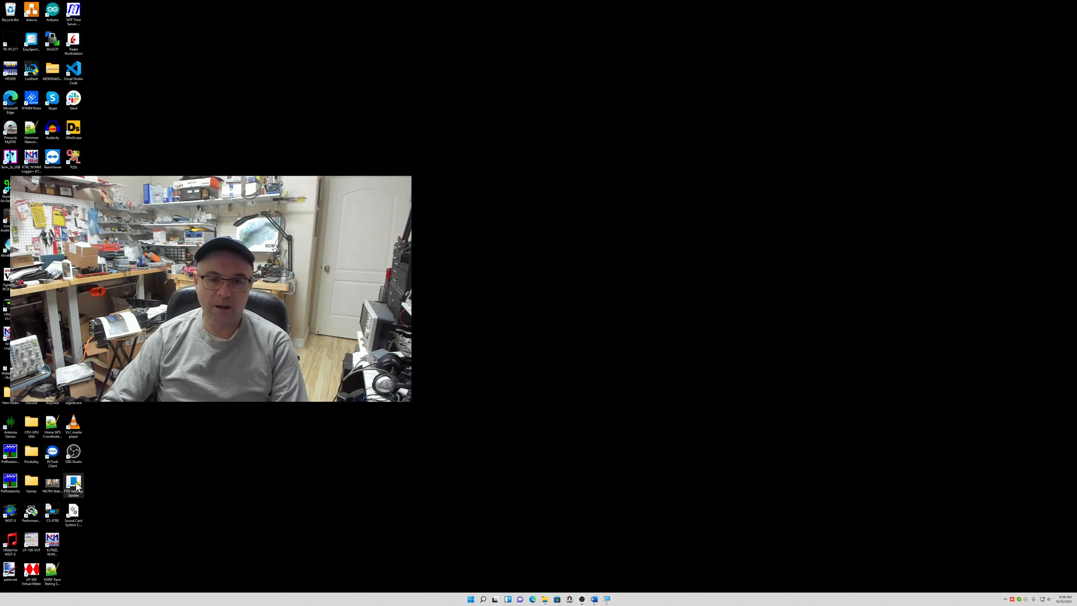
# Launch the NG7M FTDI Settings Update utility from its desktop icon
pyautogui.doubleClick(72, 482)
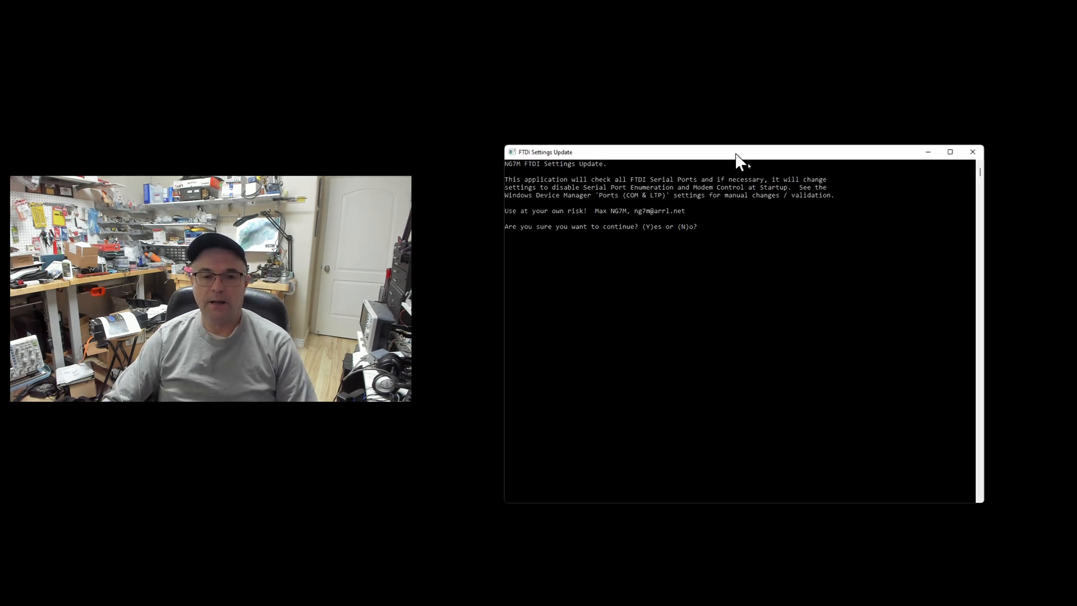
pyautogui.moveTo(601, 187)
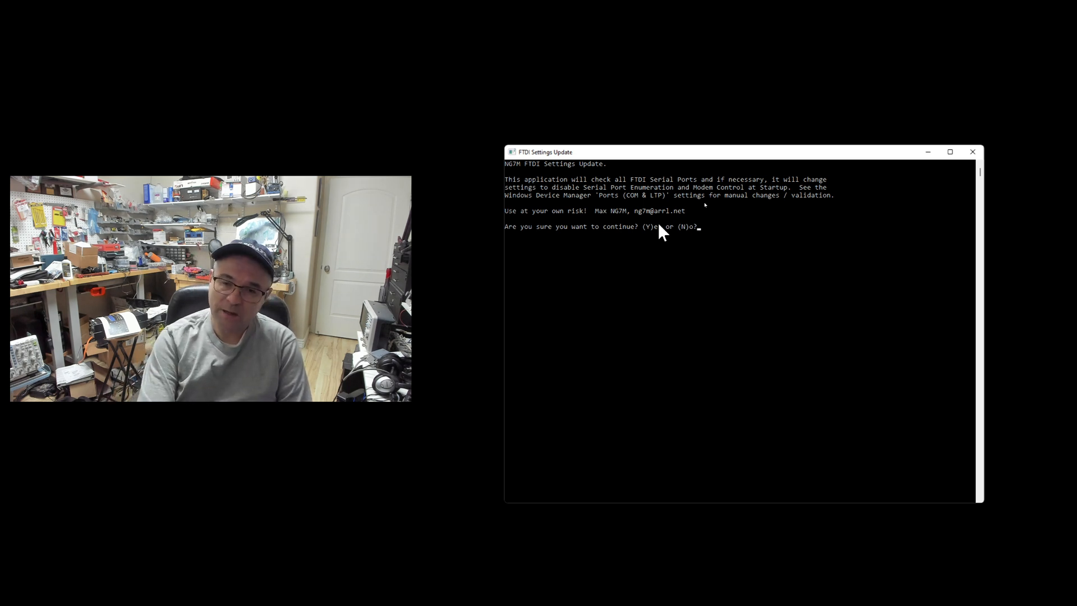
pyautogui.moveTo(824, 103)
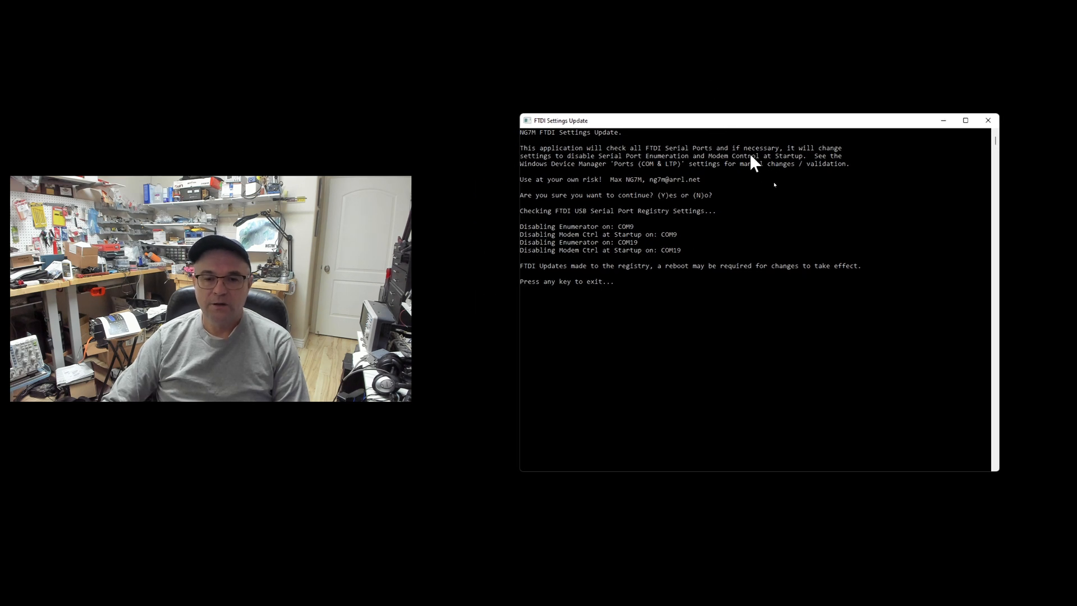
pyautogui.moveTo(534, 235)
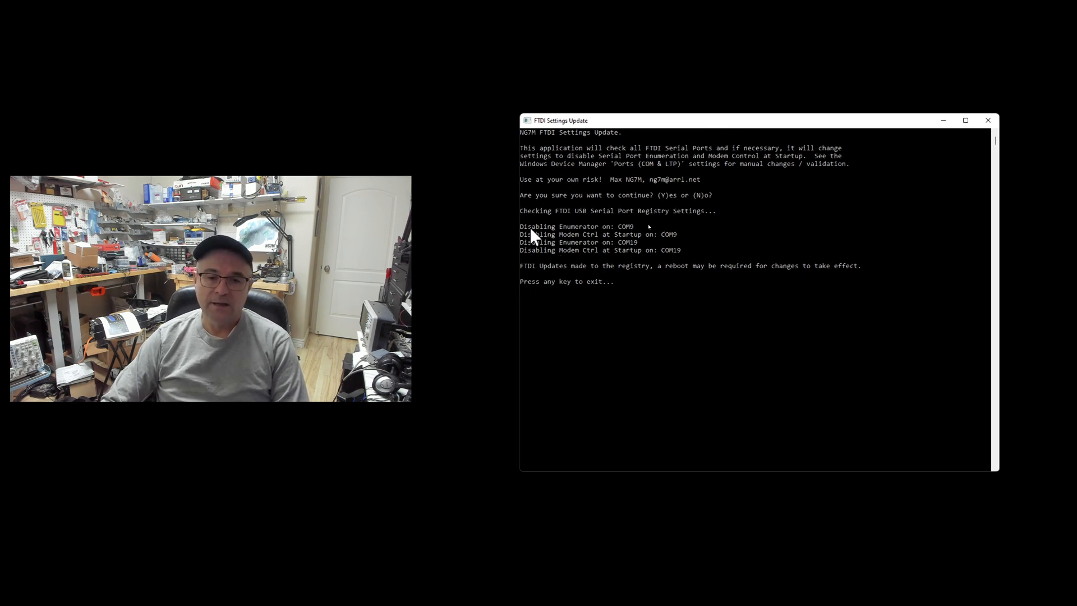
pyautogui.moveTo(625, 233)
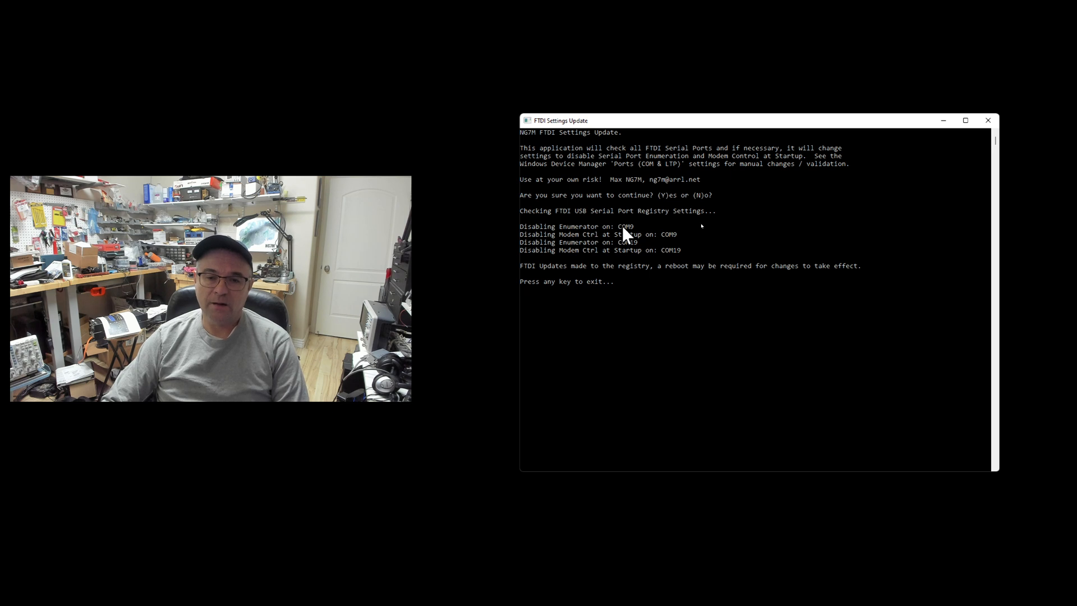
pyautogui.moveTo(572, 244)
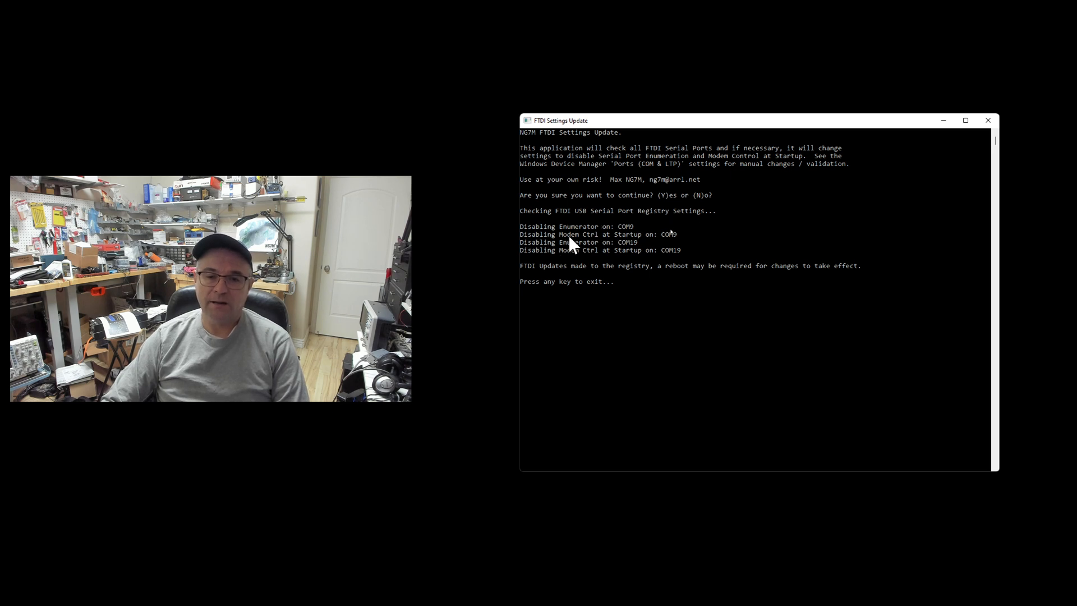
pyautogui.moveTo(628, 242)
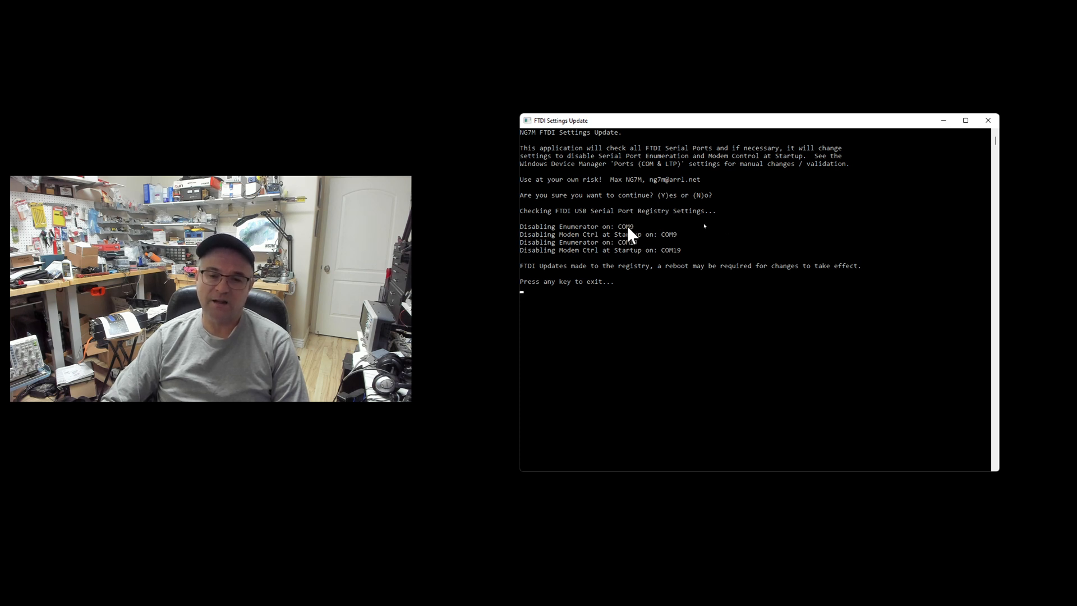
pyautogui.moveTo(673, 243)
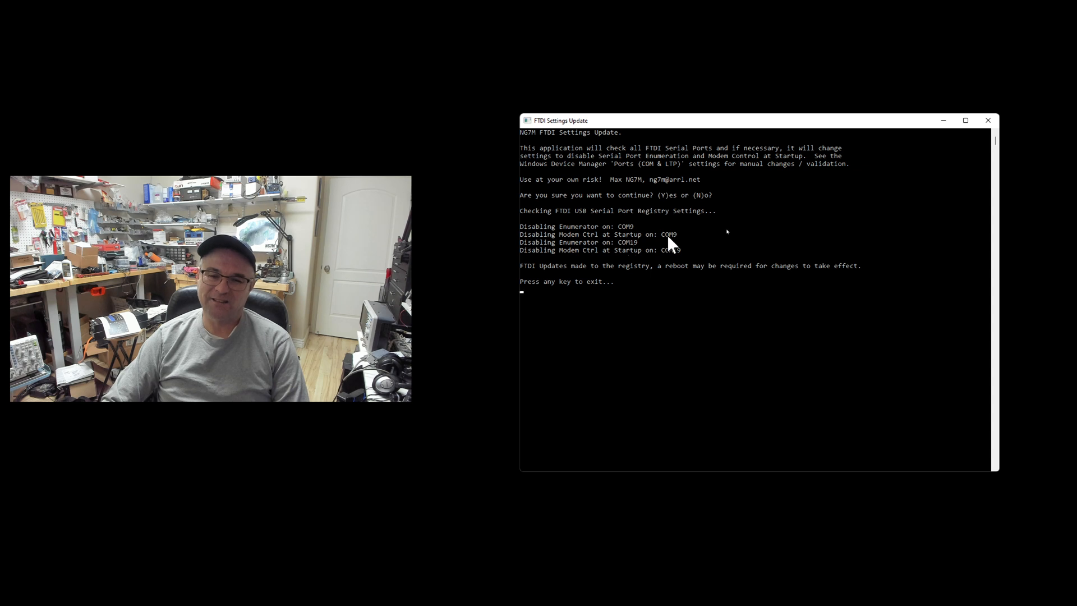
pyautogui.moveTo(613, 248)
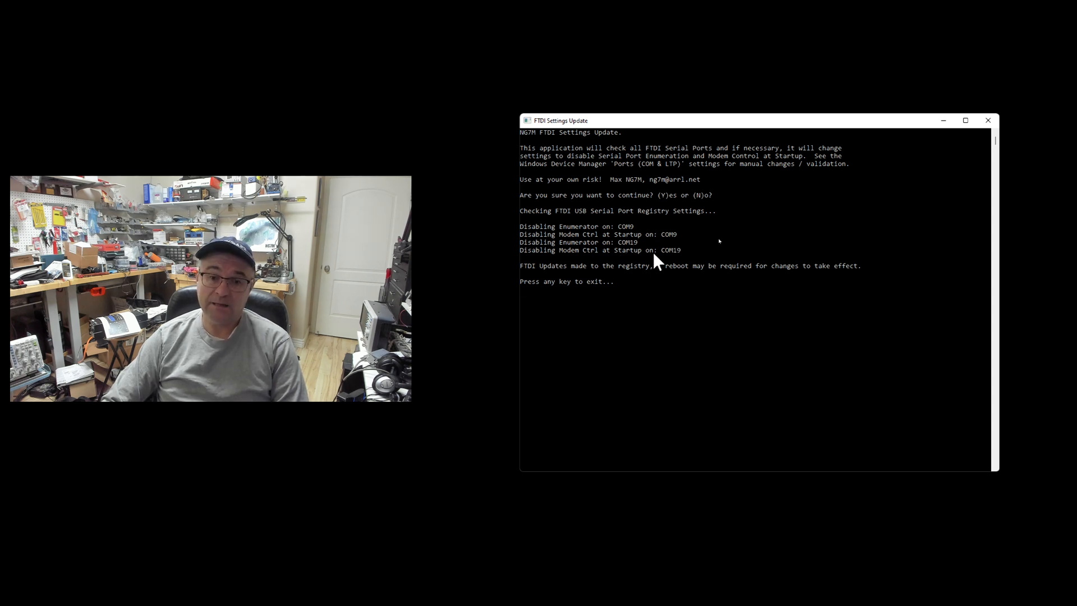
pyautogui.moveTo(556, 276)
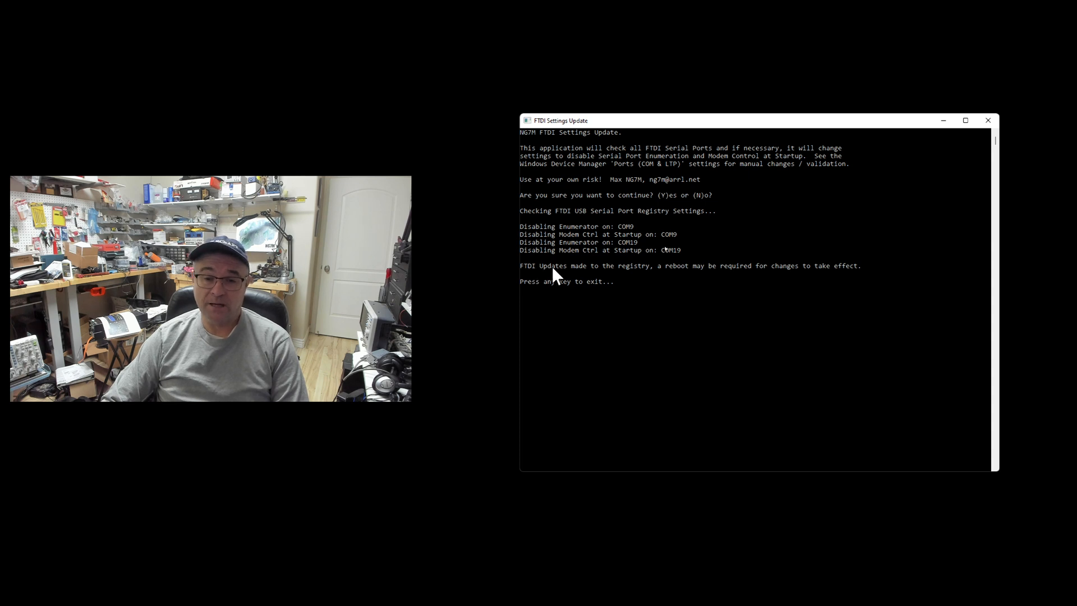
pyautogui.moveTo(672, 275)
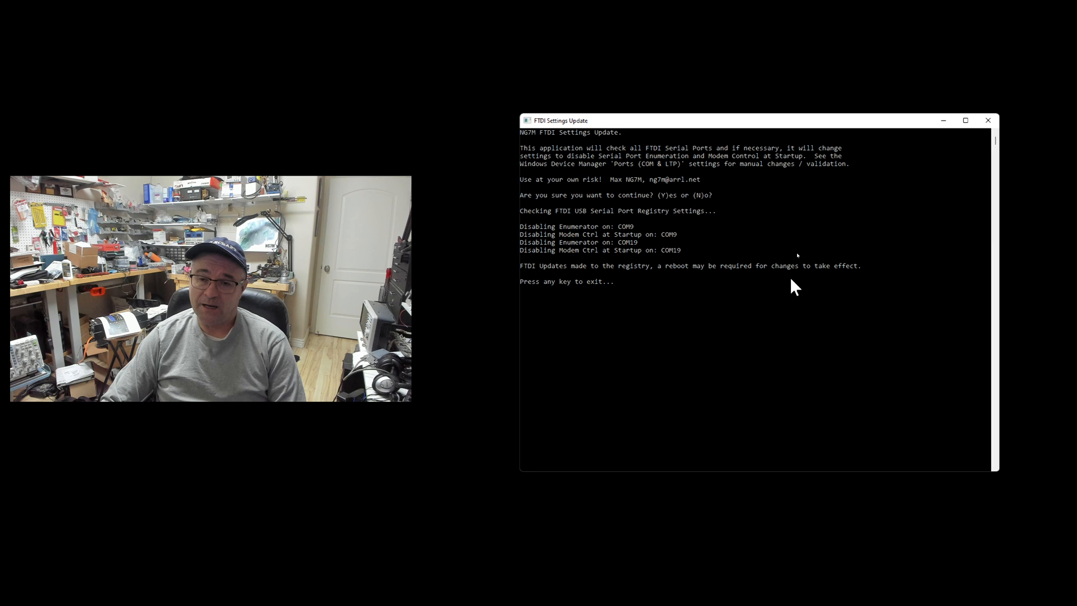
pyautogui.moveTo(803, 291)
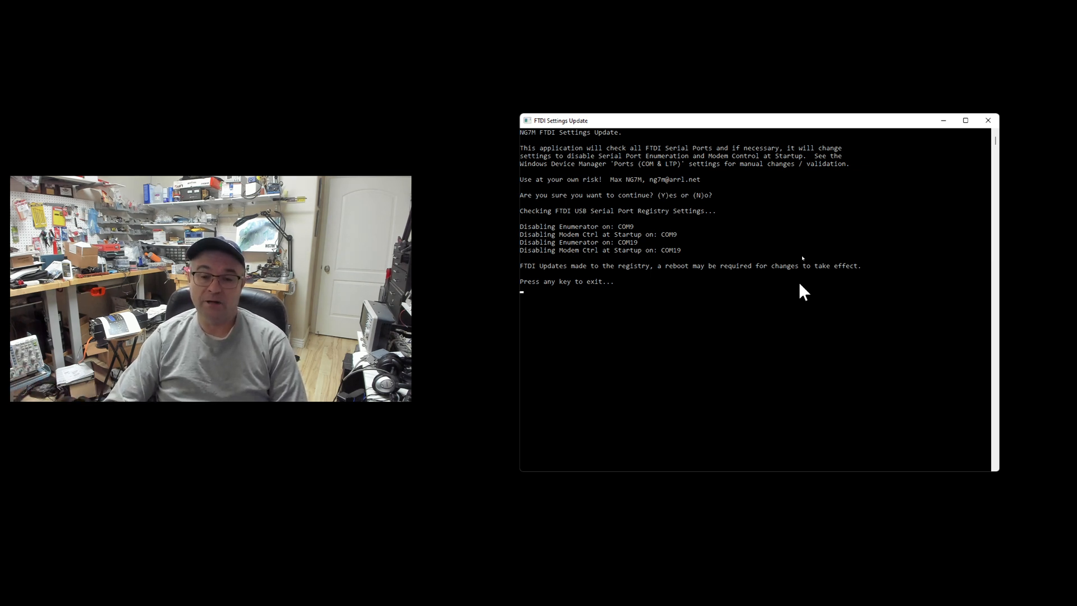
pyautogui.moveTo(790, 288)
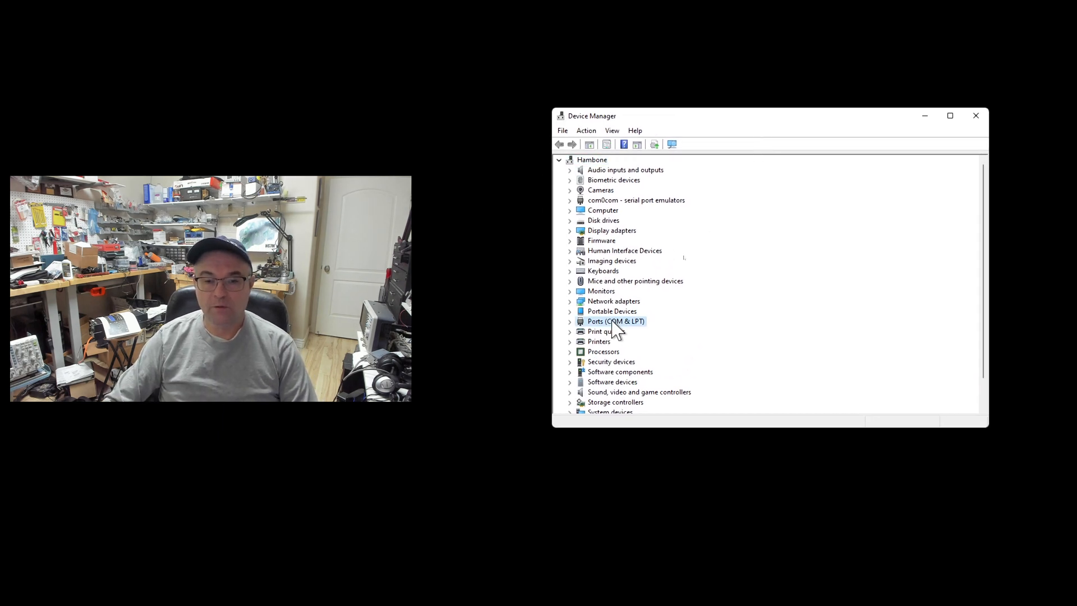
# Confirm COM9 Advanced settings now show Serial Enumerator off and Disable Modem Ctrl At Startup on
pyautogui.click(570, 321)
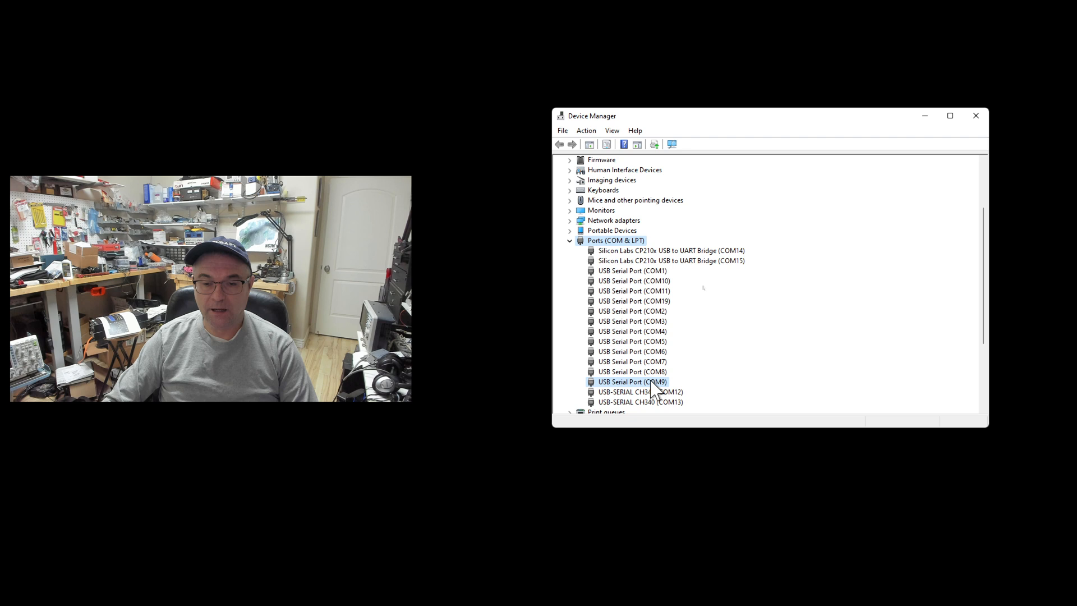
pyautogui.doubleClick(632, 382)
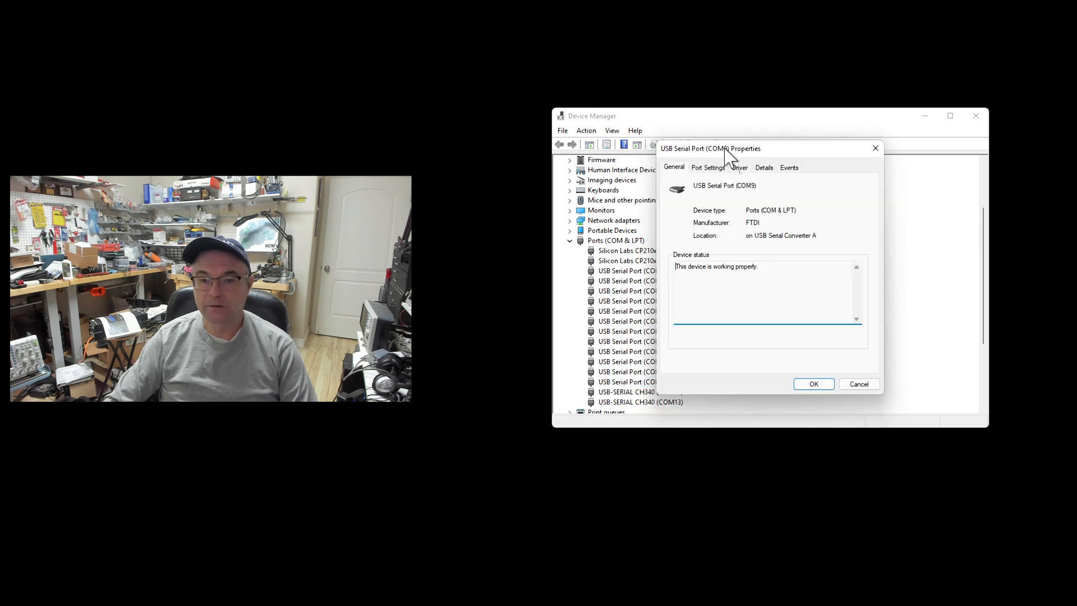
pyautogui.click(708, 168)
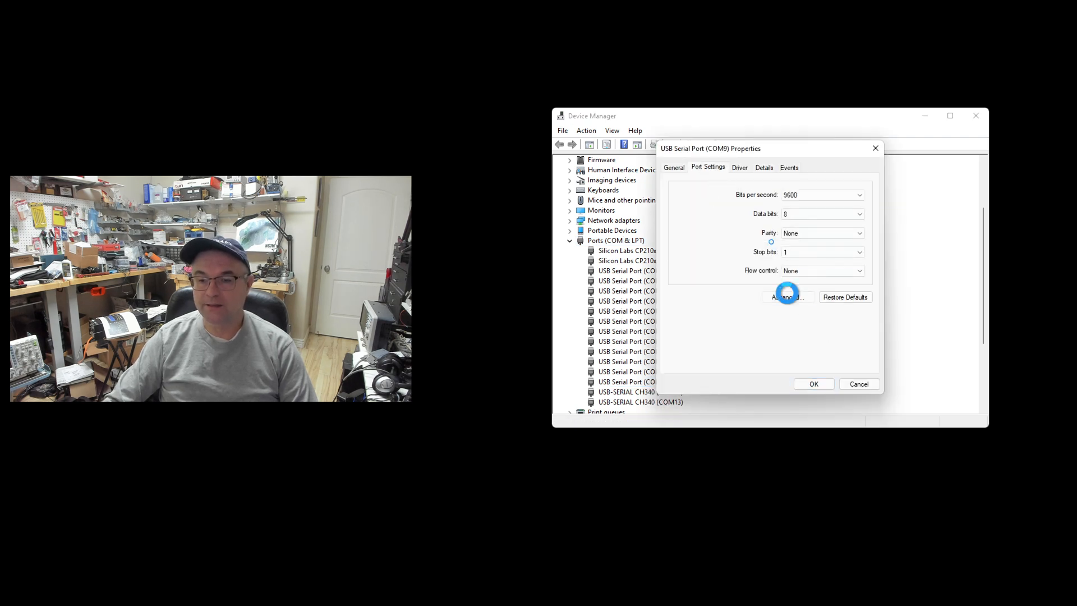
pyautogui.click(787, 297)
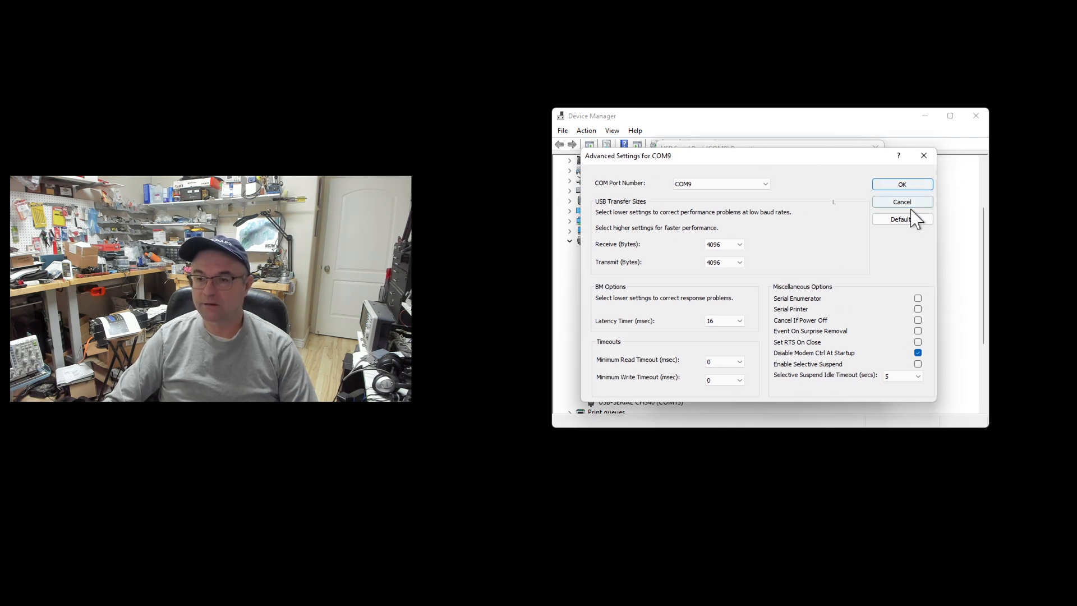
pyautogui.click(900, 184)
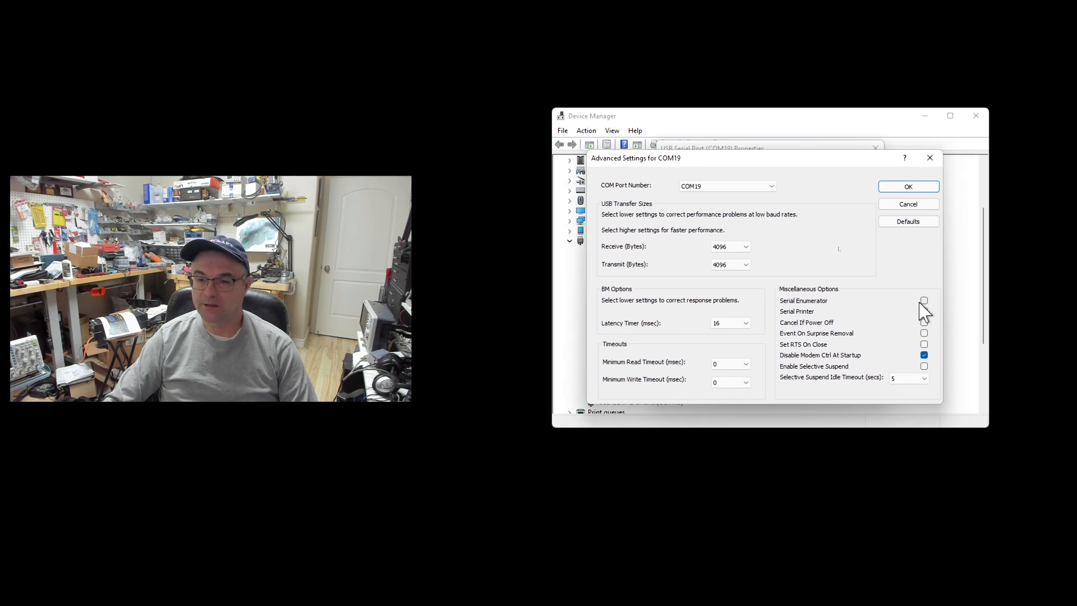
pyautogui.moveTo(894, 214)
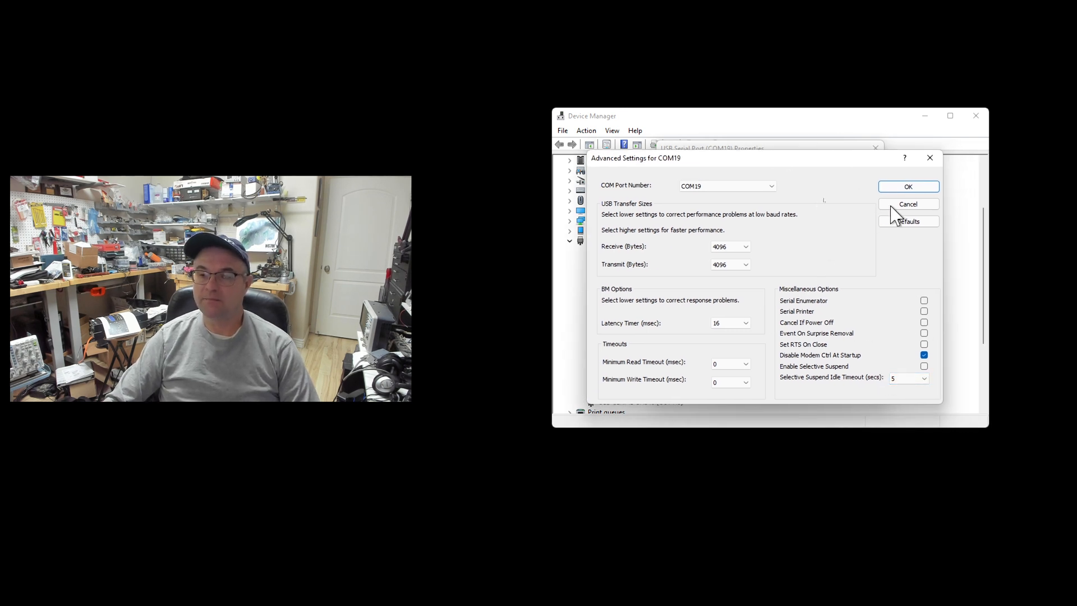
# Confirm the same Advanced settings on COM19 and close its properties without changes
pyautogui.click(908, 187)
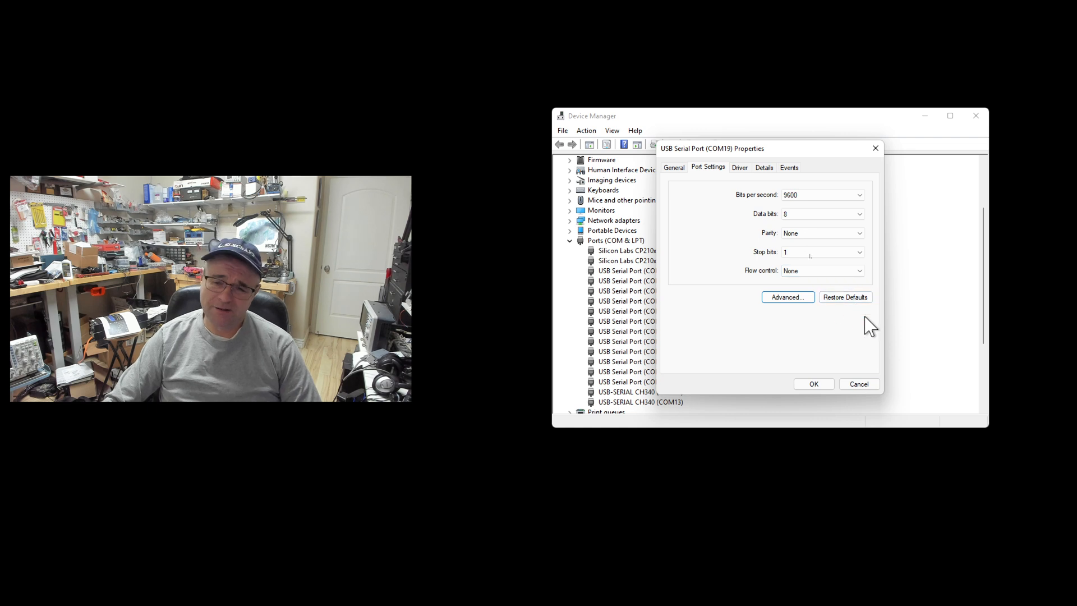
pyautogui.click(858, 384)
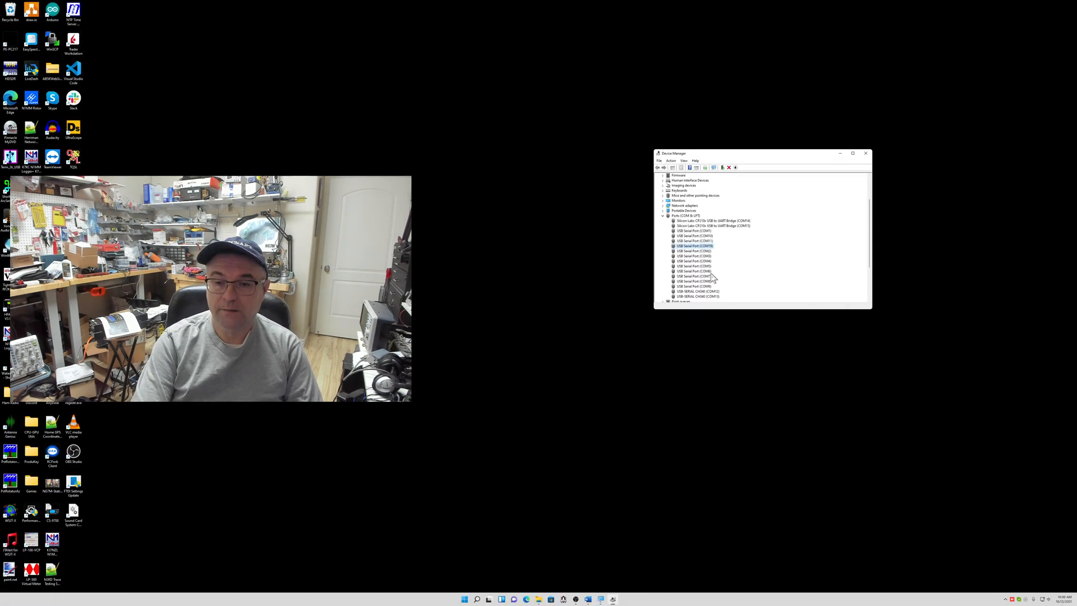
pyautogui.moveTo(618, 431)
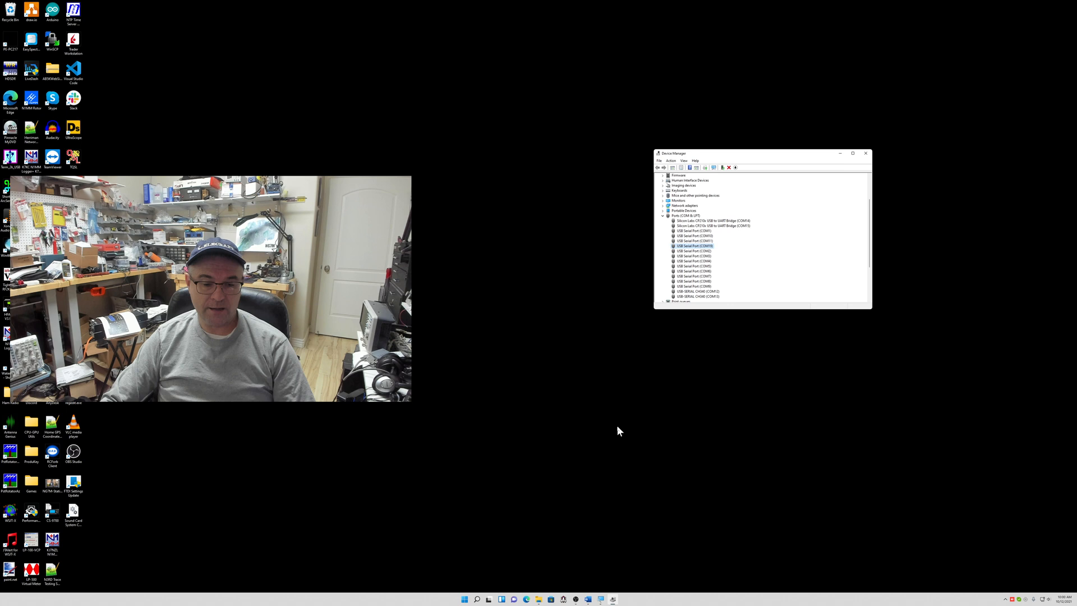
pyautogui.moveTo(631, 463)
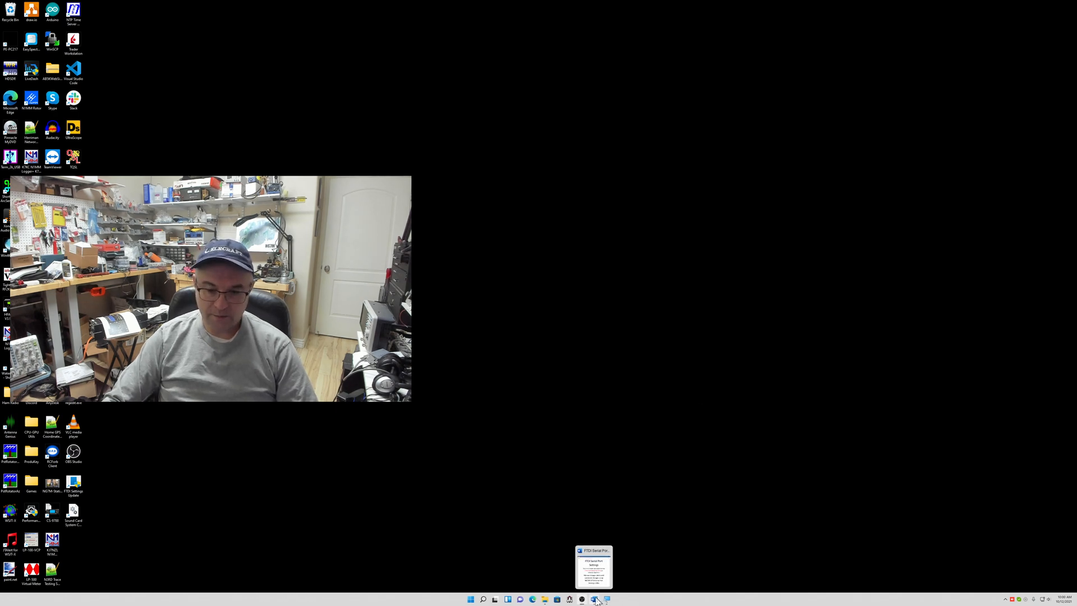
# Bring the FTDI serial port Word document back to the front from the taskbar
pyautogui.click(592, 566)
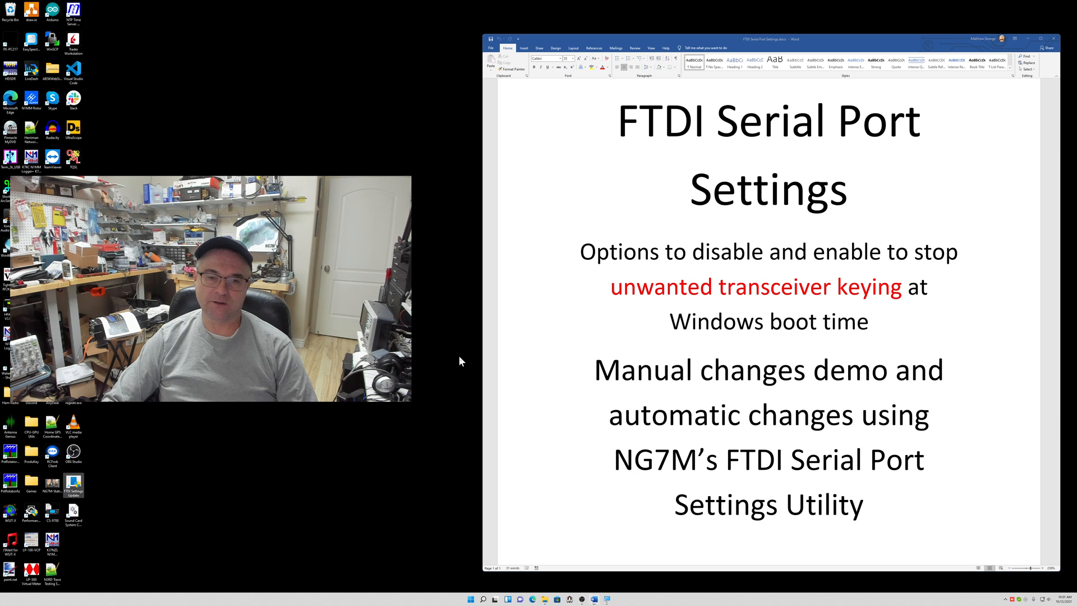
pyautogui.moveTo(518, 352)
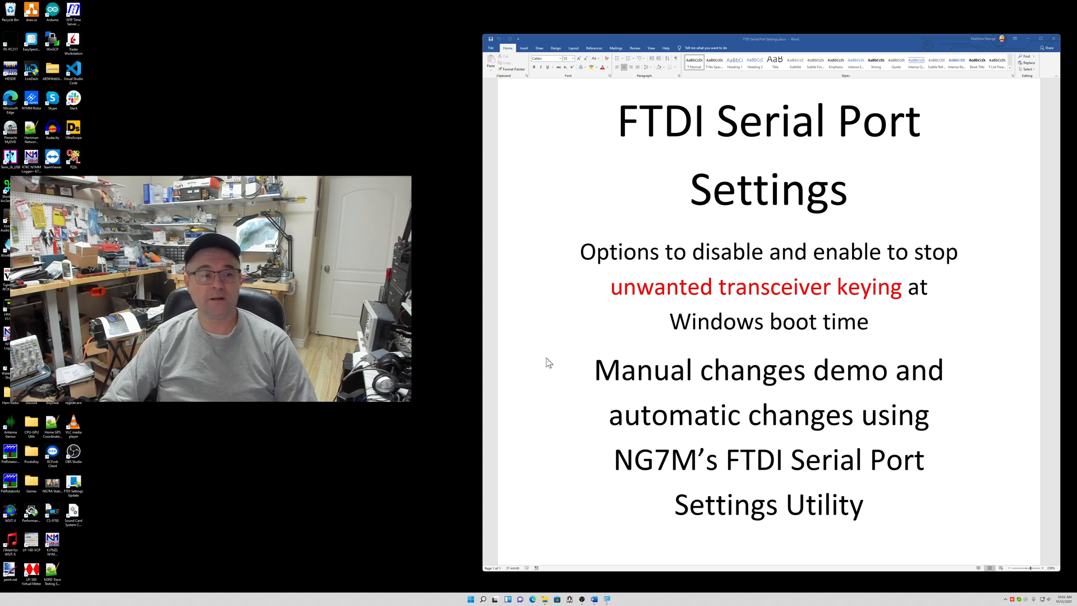
pyautogui.moveTo(617, 319)
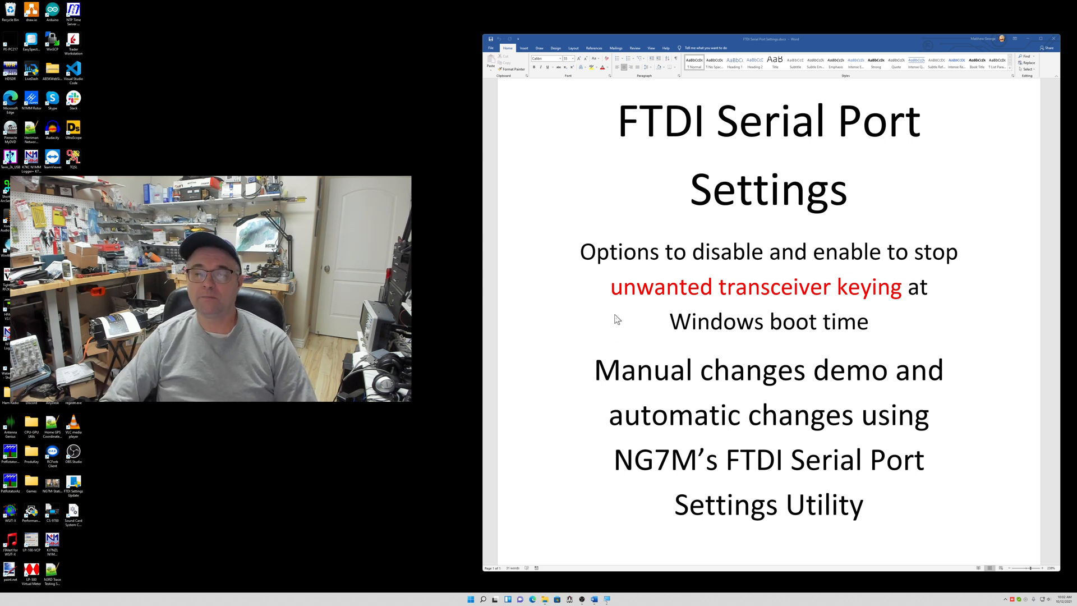